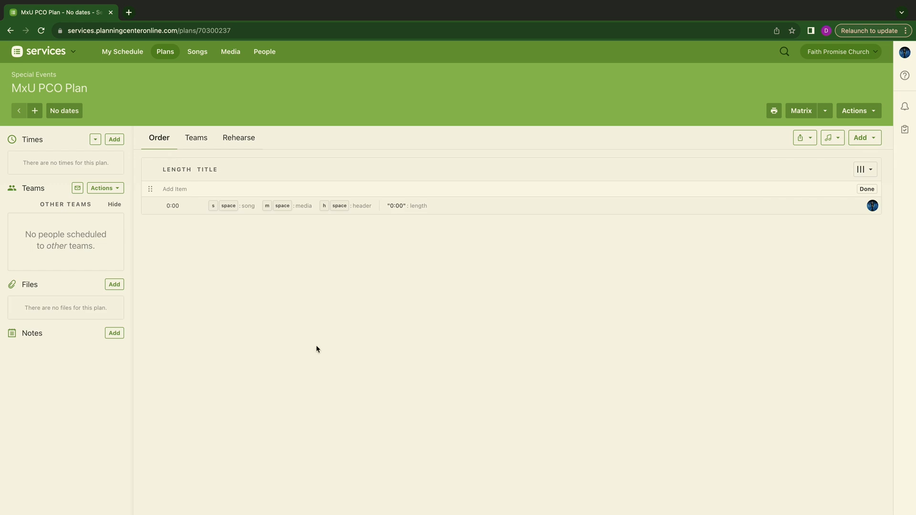
# Glance at the scheduled teams, return to the order of service and name the first header Pre-Service
pyautogui.click(195, 138)
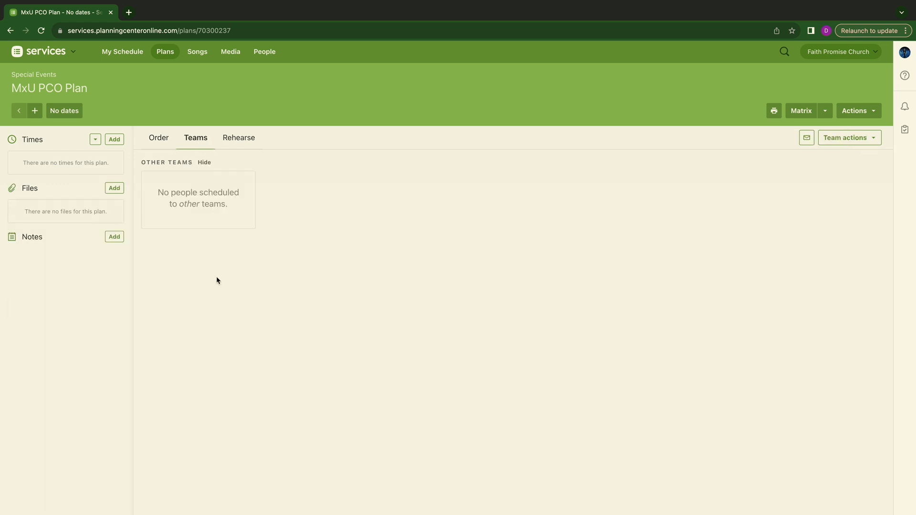
pyautogui.click(158, 137)
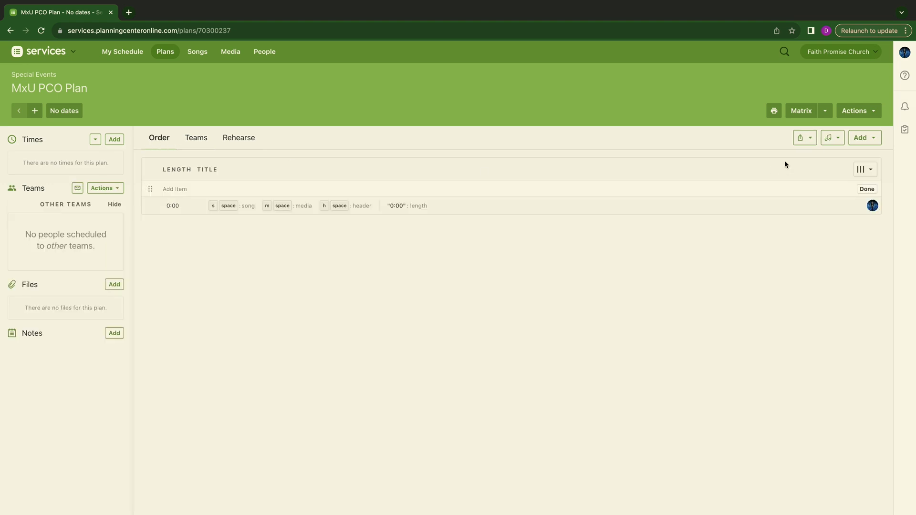
pyautogui.moveTo(465, 247)
pyautogui.write('Pre-Servi')
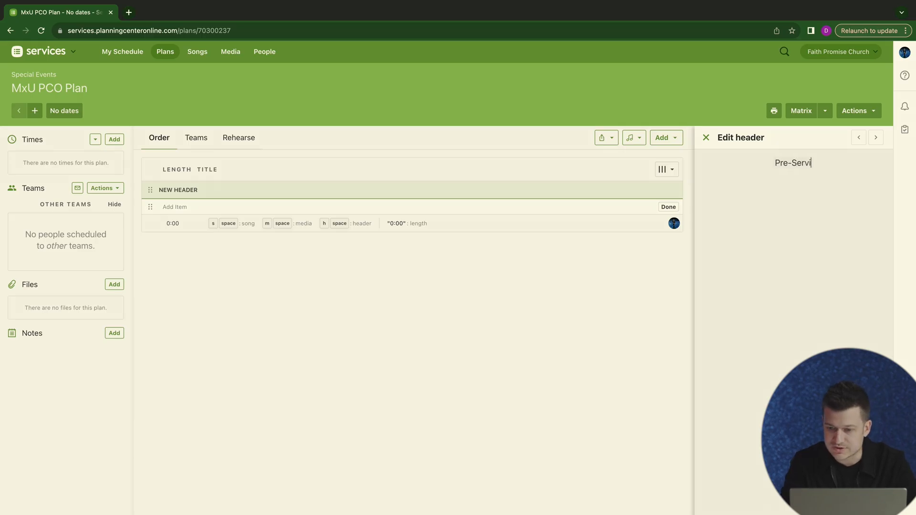
pyautogui.write('ce')
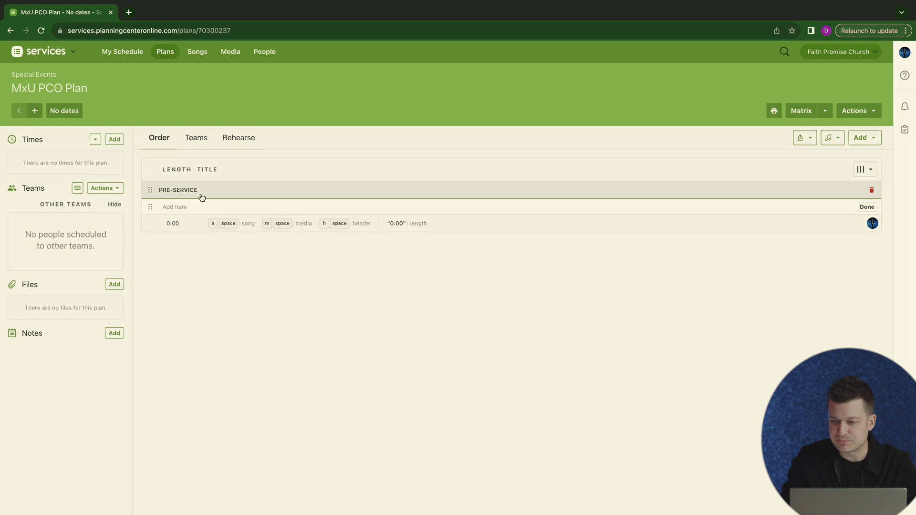
pyautogui.moveTo(284, 267)
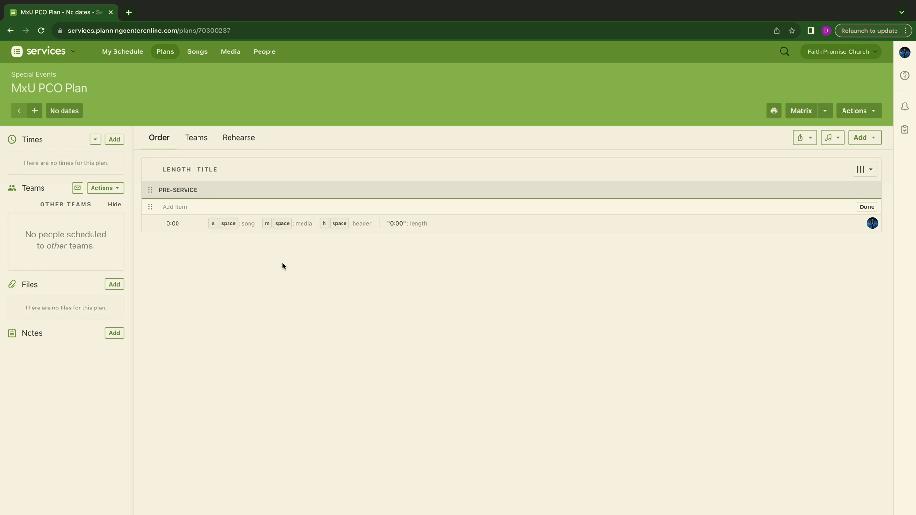
# Add a 2-minute Countdown item under Pre-Service set to happen Before the service
pyautogui.click(174, 207)
pyautogui.write('C')
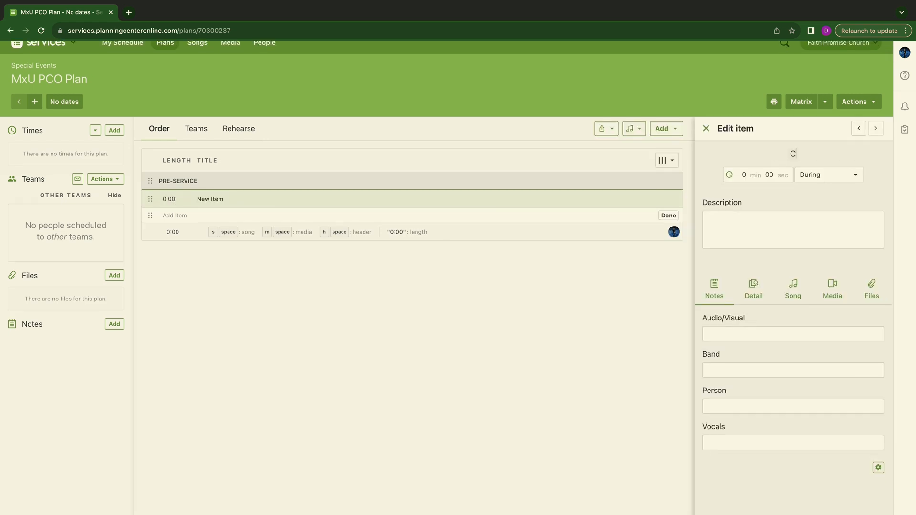
pyautogui.write('ountdown')
pyautogui.click(749, 174)
pyautogui.write('2')
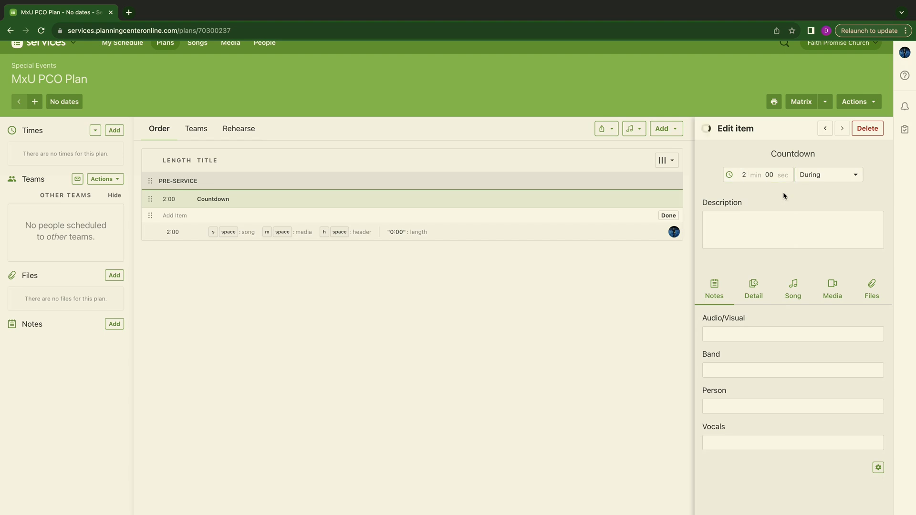
pyautogui.click(827, 173)
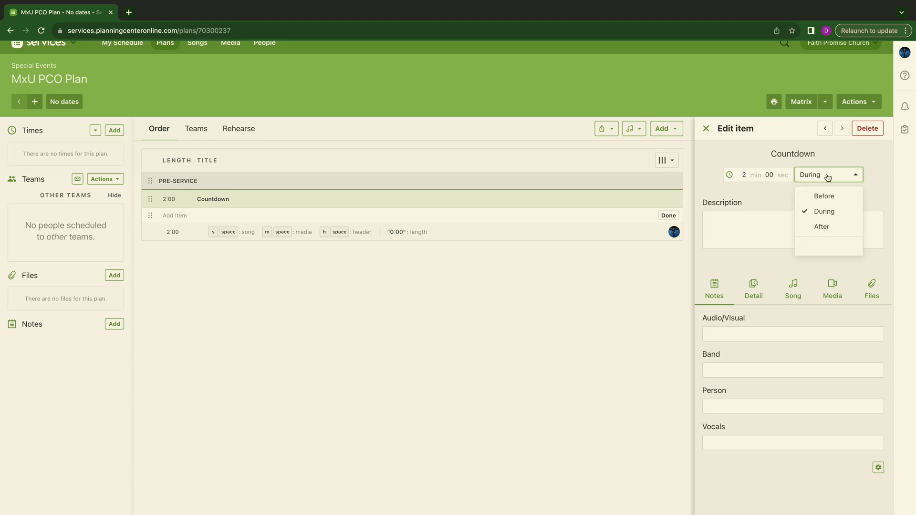
pyautogui.click(823, 195)
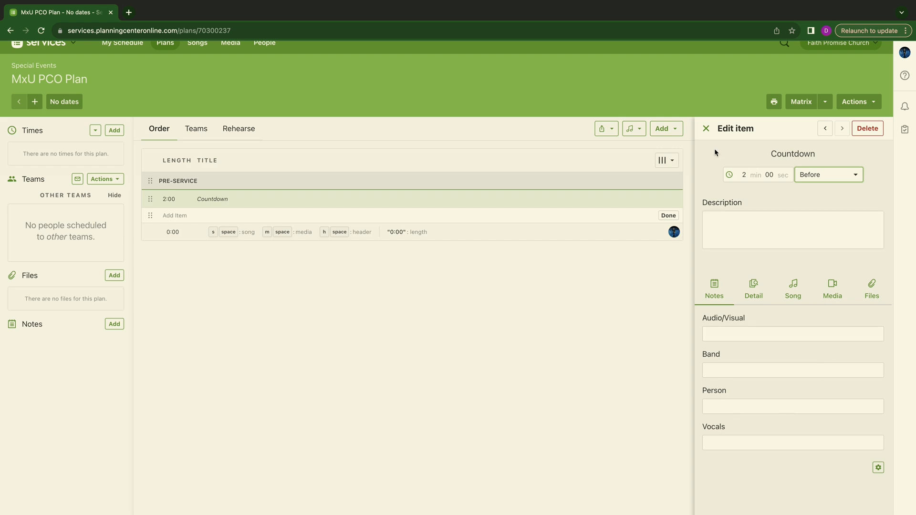
pyautogui.moveTo(733, 142)
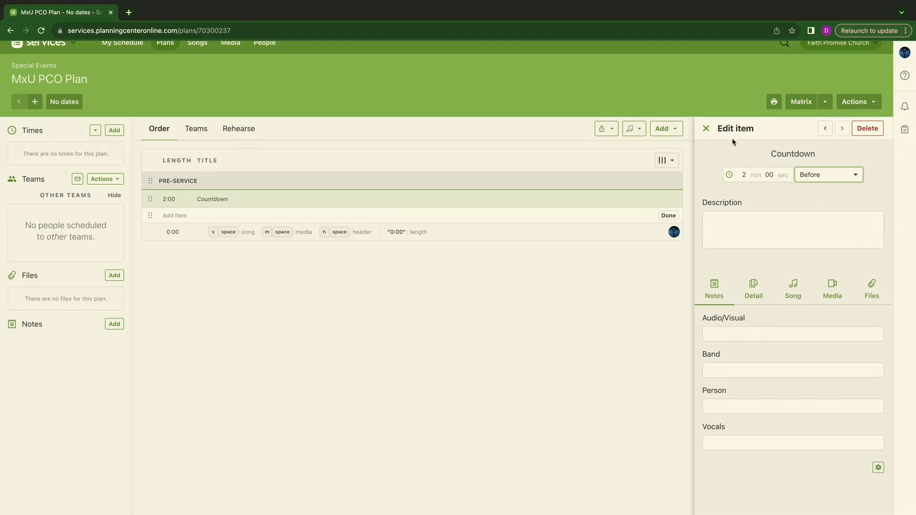
pyautogui.click(706, 128)
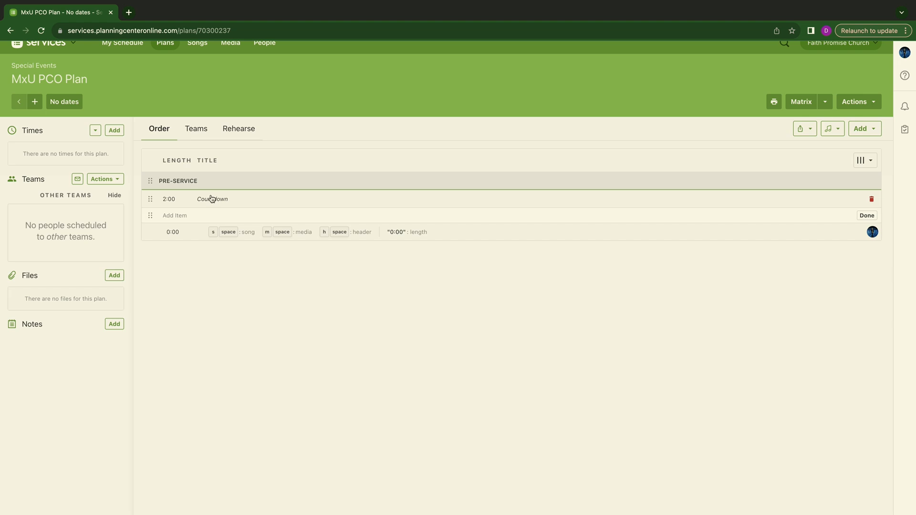
pyautogui.moveTo(327, 186)
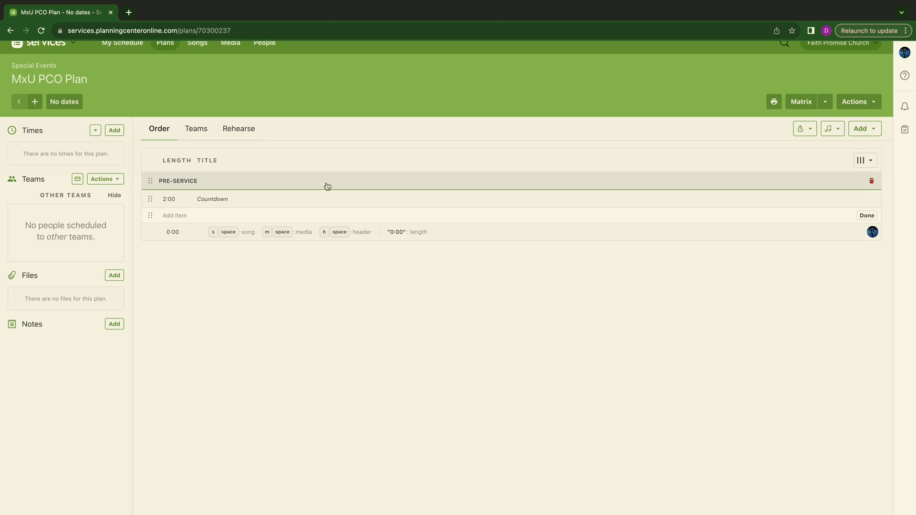
pyautogui.moveTo(699, 170)
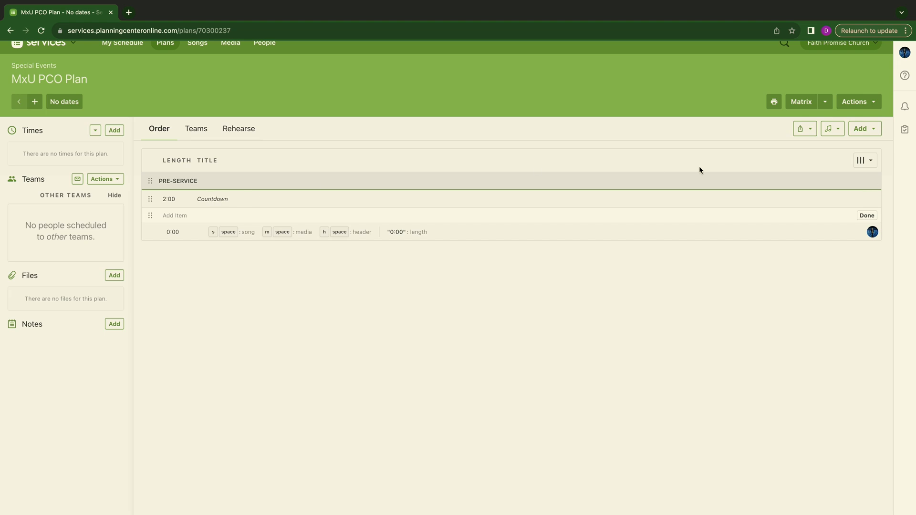
pyautogui.moveTo(579, 267)
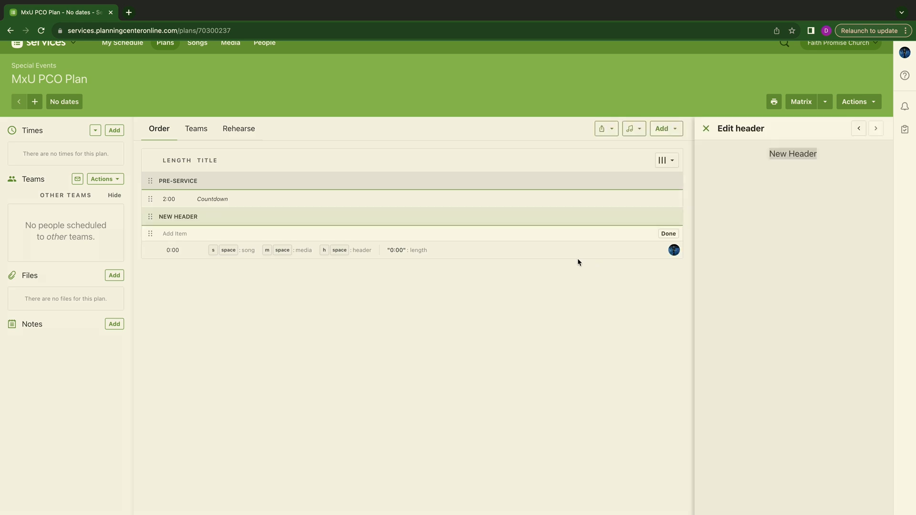
pyautogui.moveTo(805, 153)
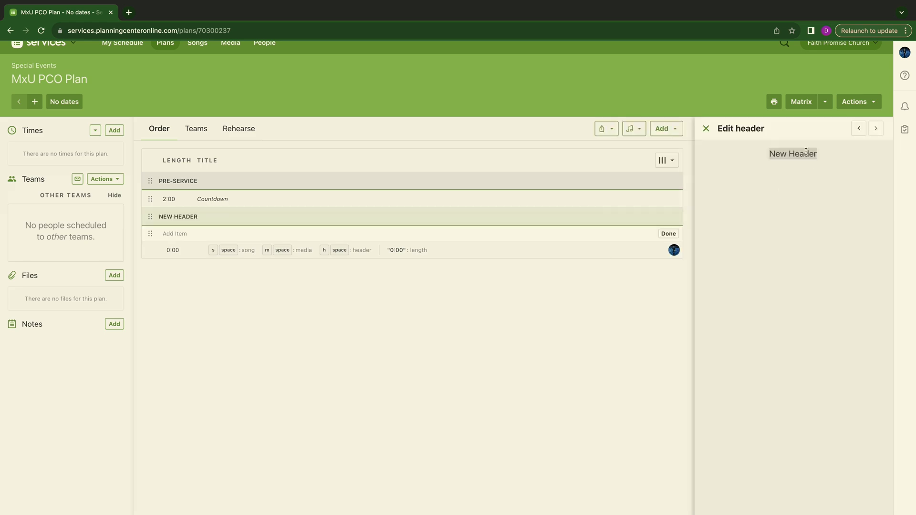
# Name the new header Opening Worship
pyautogui.write('Opening Wor')
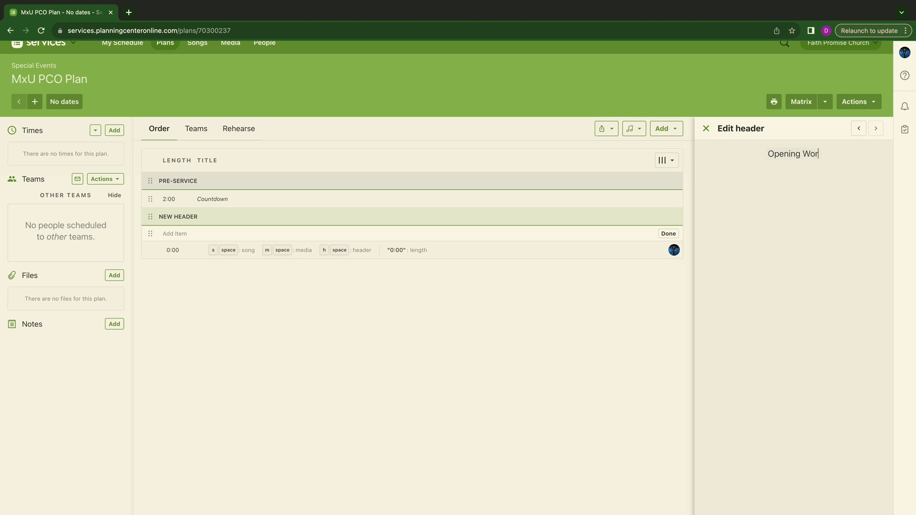
pyautogui.write('ship')
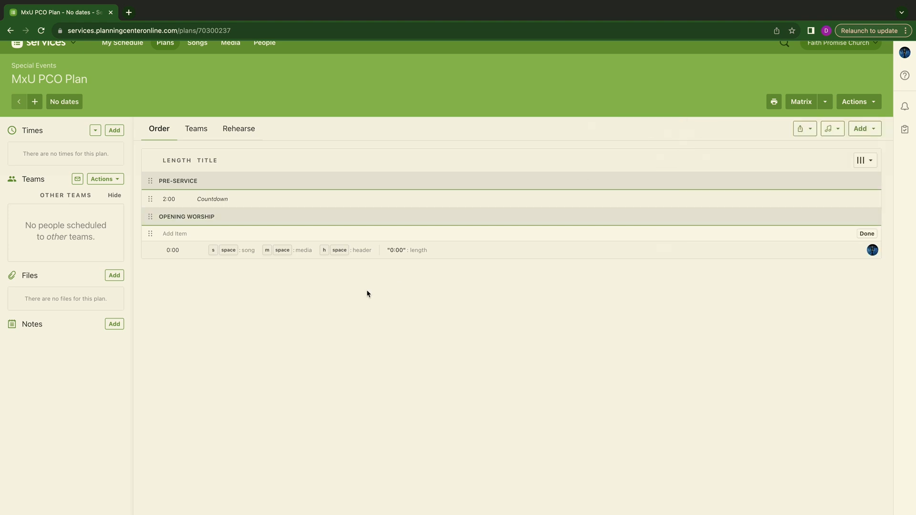
pyautogui.moveTo(198, 227)
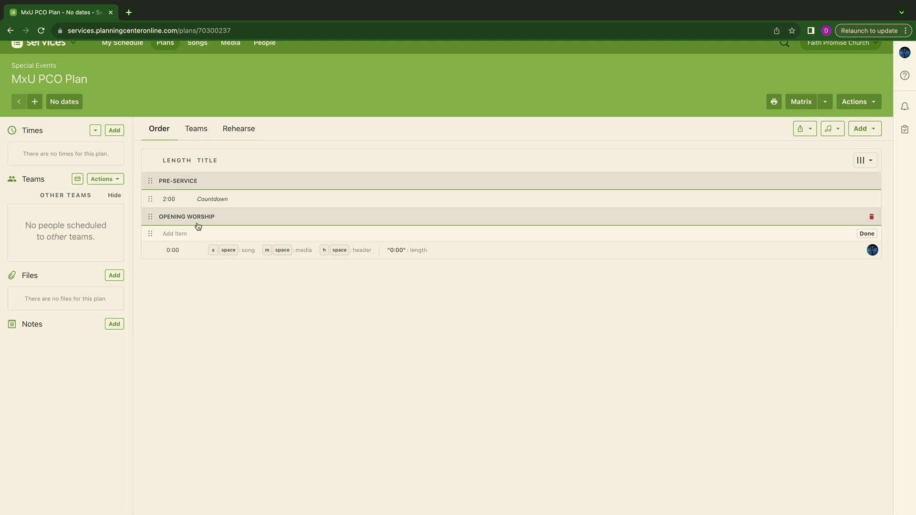
pyautogui.moveTo(247, 228)
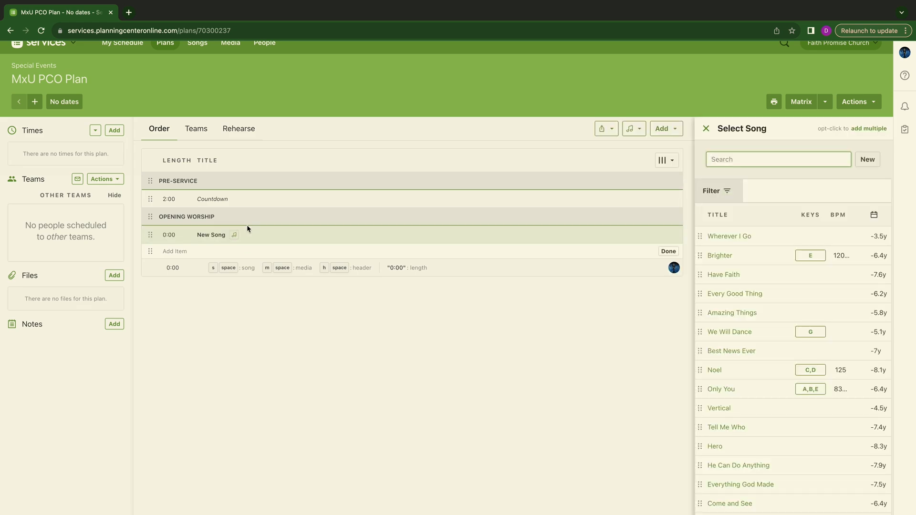
pyautogui.moveTo(755, 334)
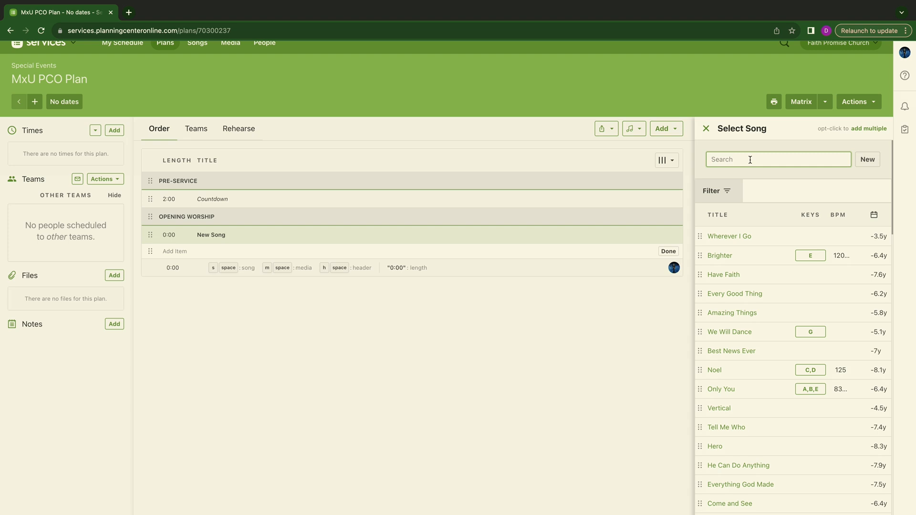
# Search for Battle Belongs and add Phil Wickham's version in Db (4:42) under Opening Worship
pyautogui.write('Battle b')
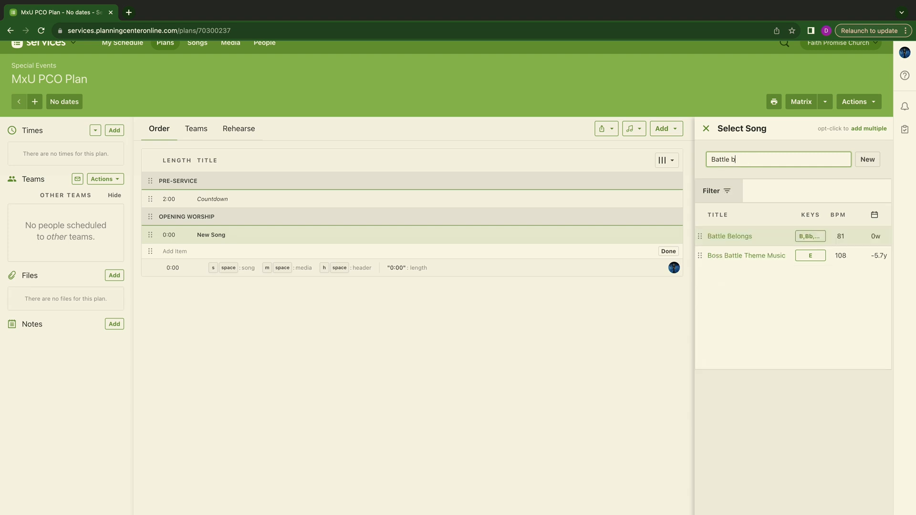
pyautogui.write('e')
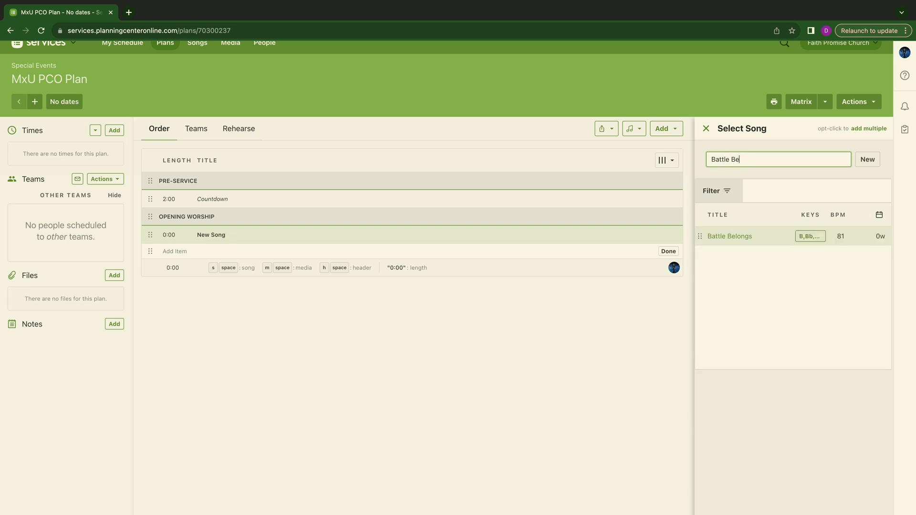
pyautogui.write('lo')
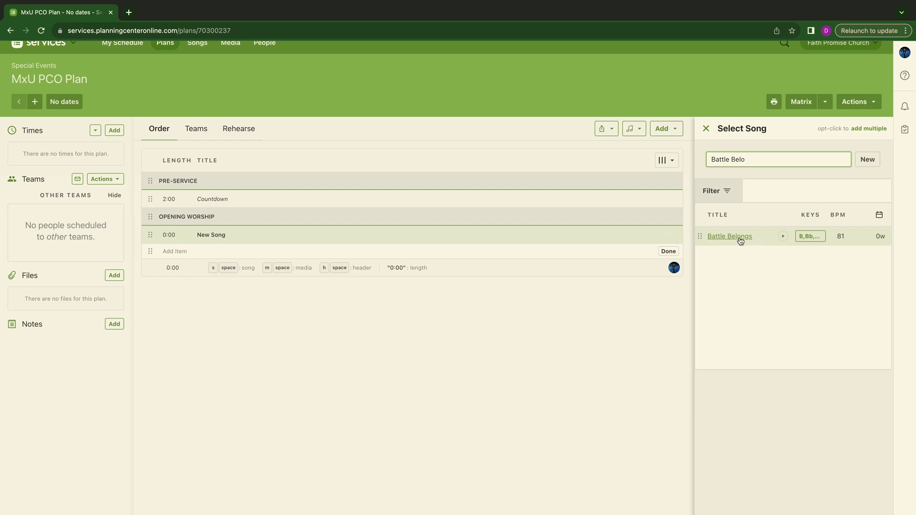
pyautogui.click(728, 236)
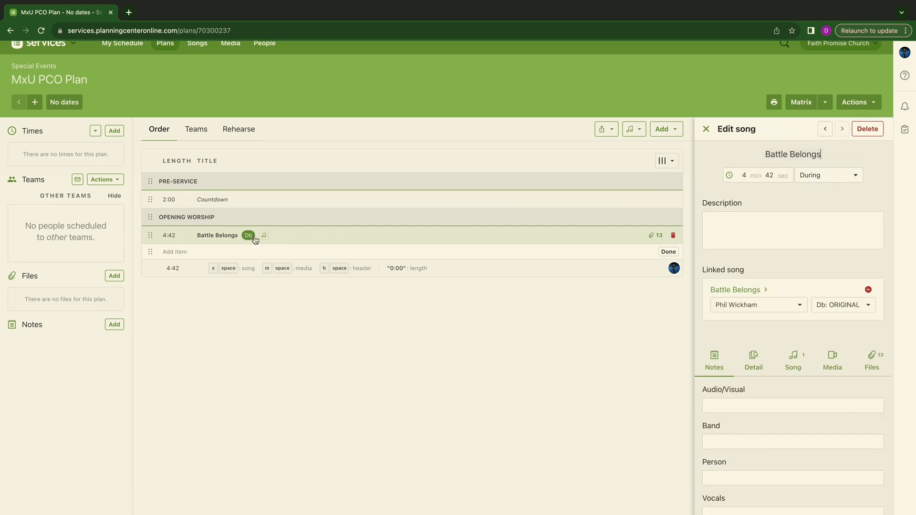
pyautogui.moveTo(909, 437)
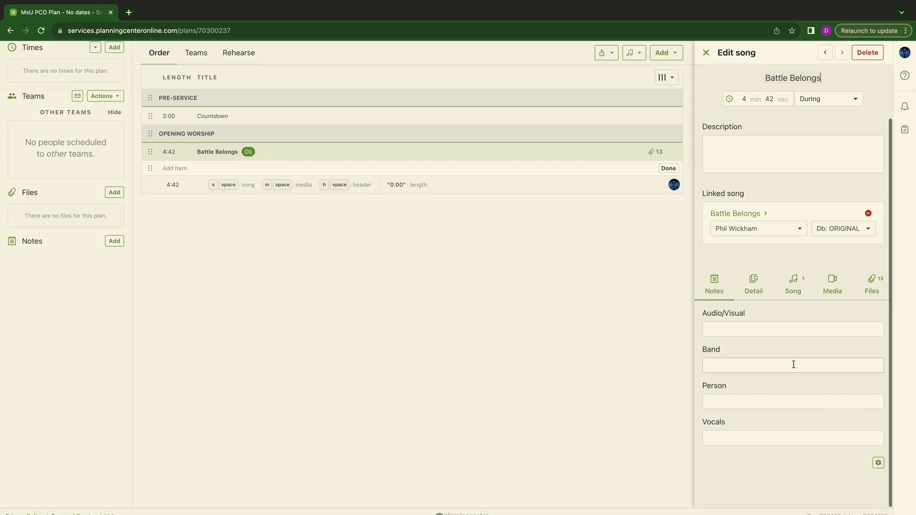
pyautogui.click(705, 53)
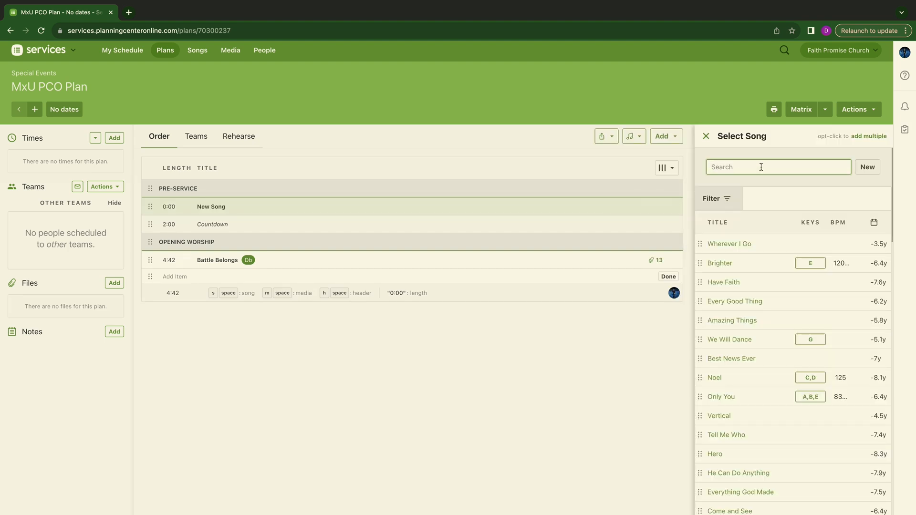
# Search for Good Grace and add it in A (5:53) after Battle Belongs
pyautogui.write('Good Grace')
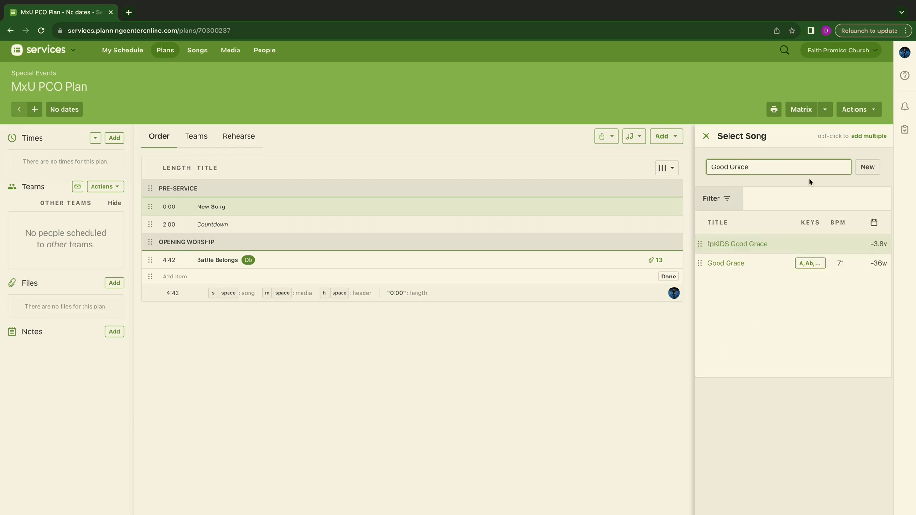
pyautogui.click(725, 264)
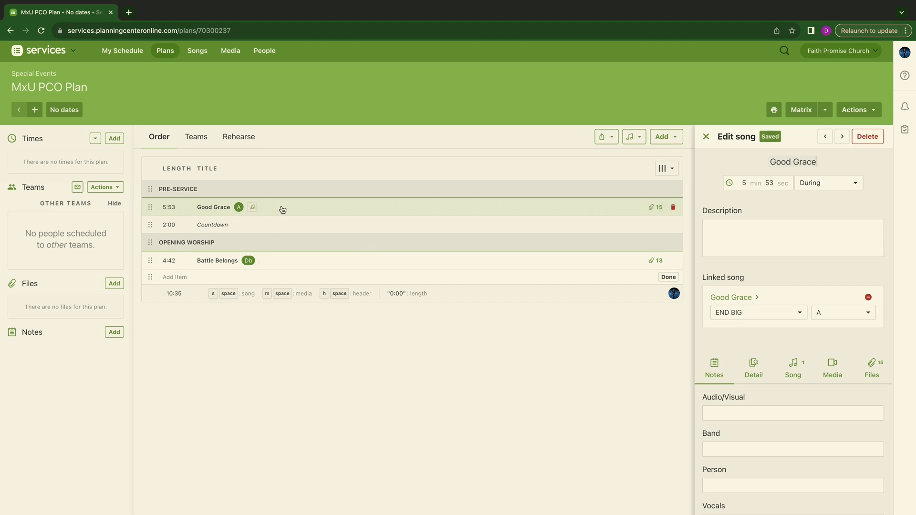
pyautogui.moveTo(303, 212)
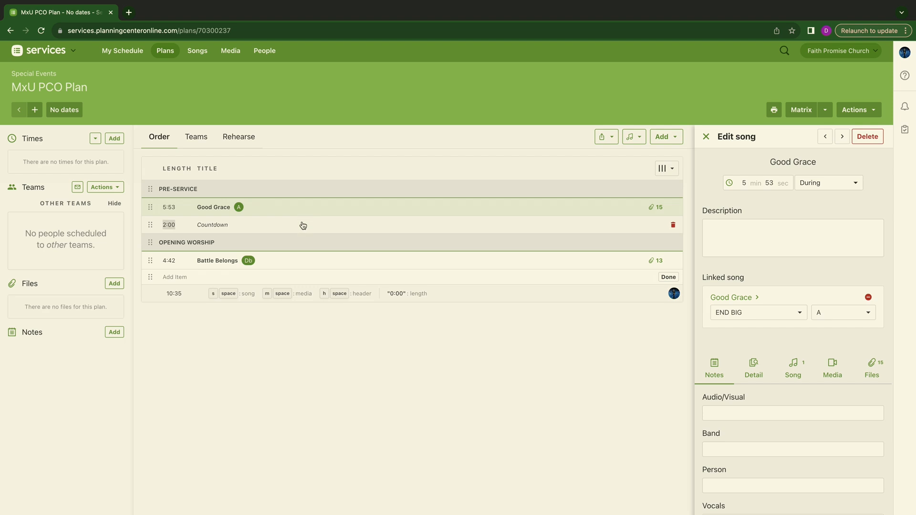
pyautogui.moveTo(150, 209)
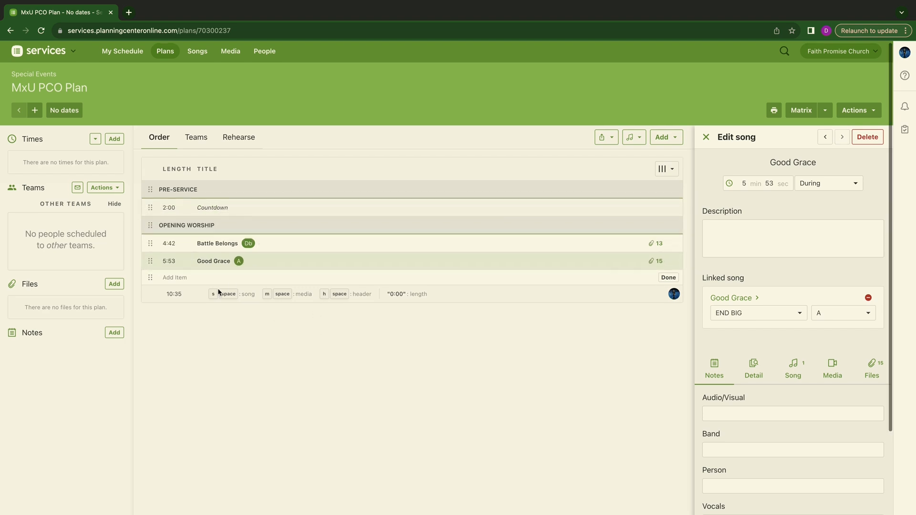
pyautogui.moveTo(234, 242)
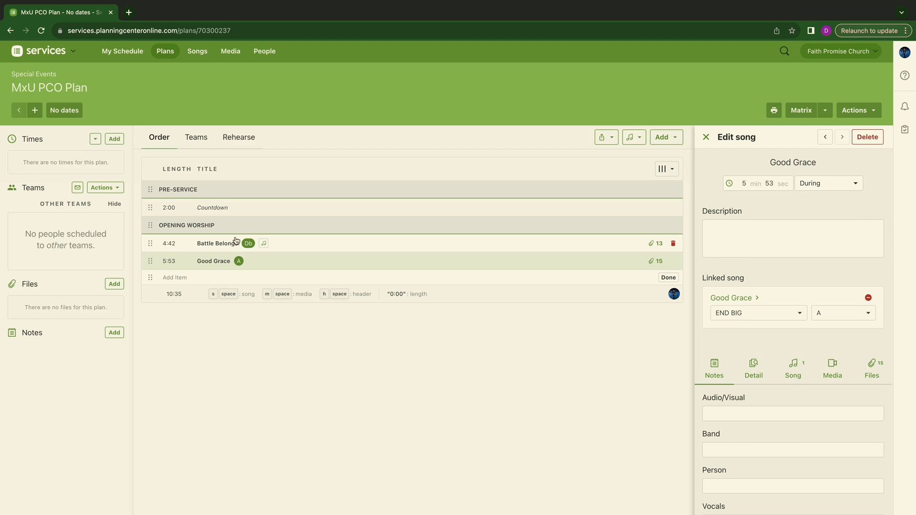
pyautogui.moveTo(230, 260)
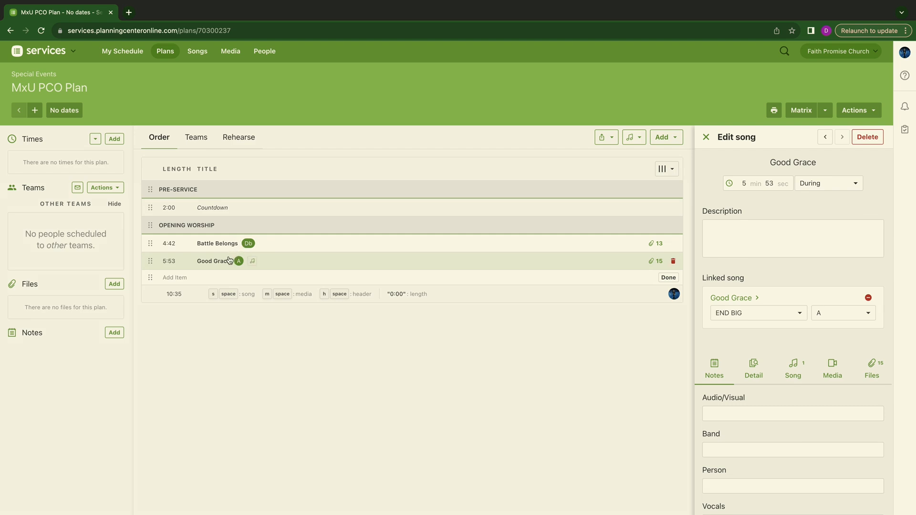
pyautogui.click(706, 136)
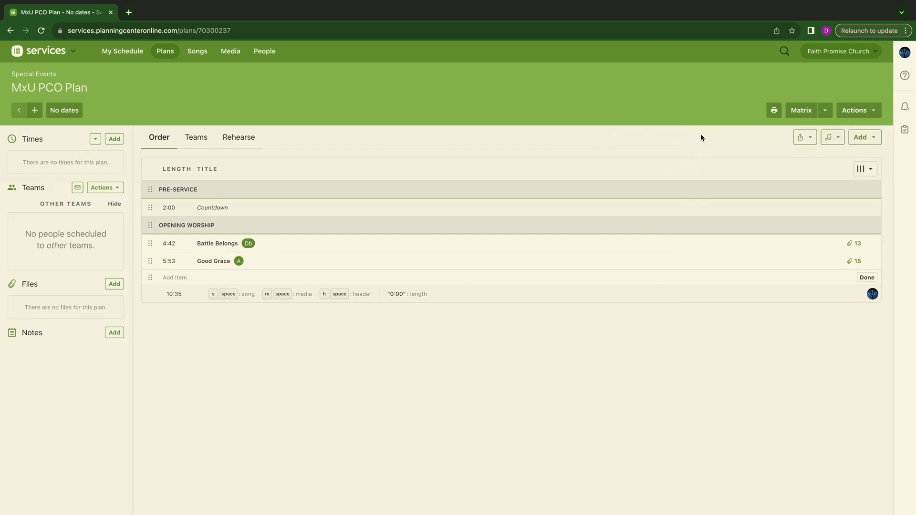
pyautogui.moveTo(131, 249)
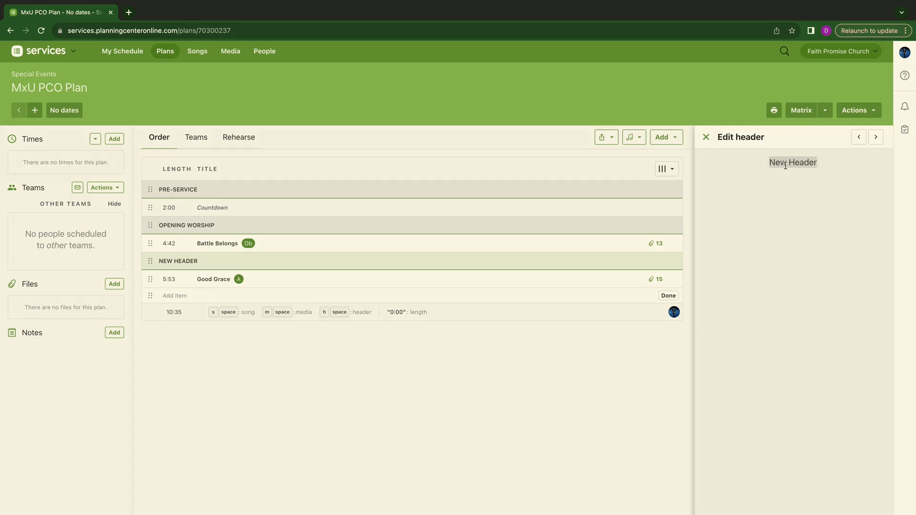
# Name the new header Hosting and keep it
pyautogui.write('Hosting')
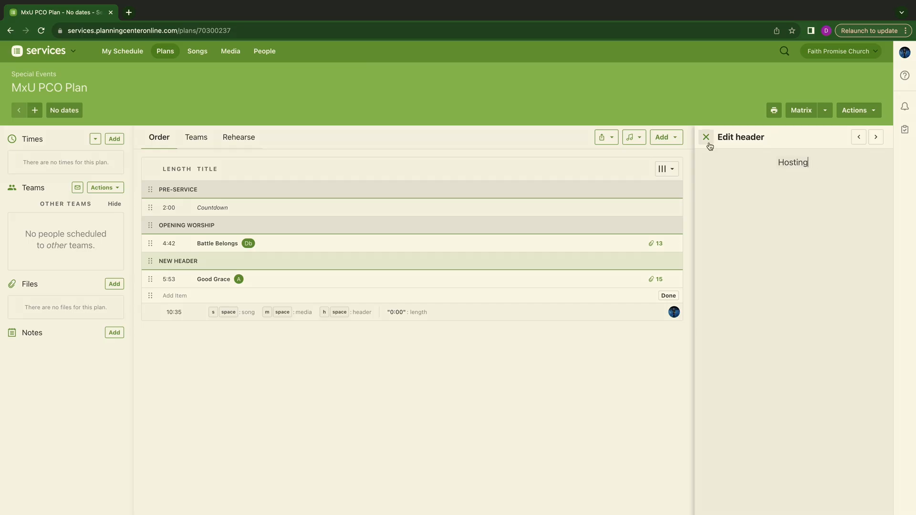
pyautogui.click(705, 136)
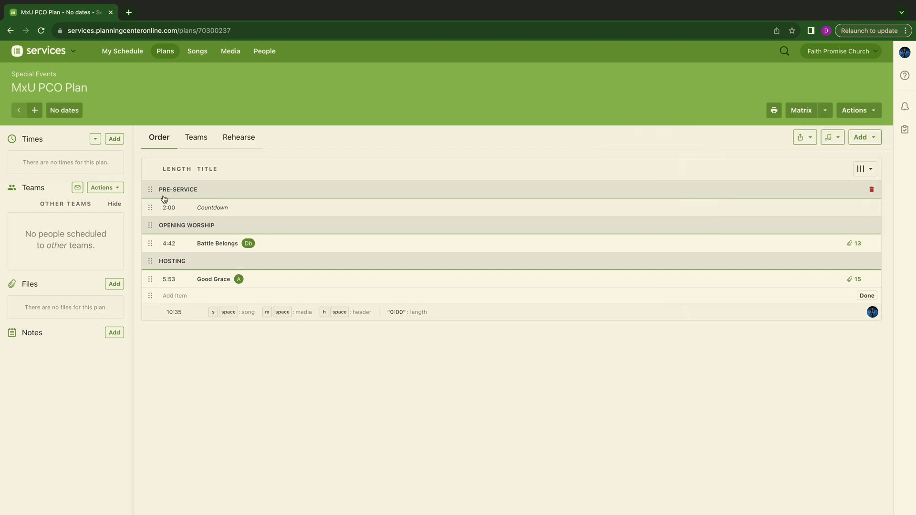
pyautogui.moveTo(151, 279)
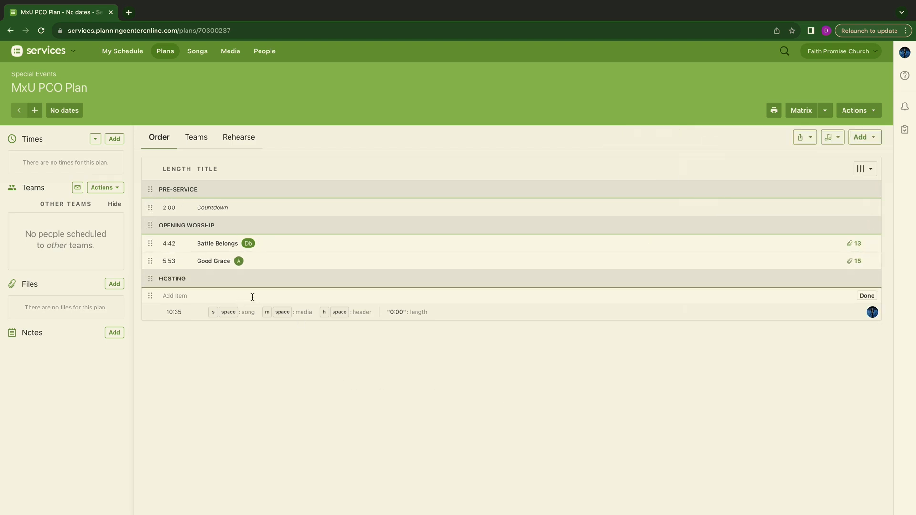
pyautogui.moveTo(477, 395)
pyautogui.write('Welcome')
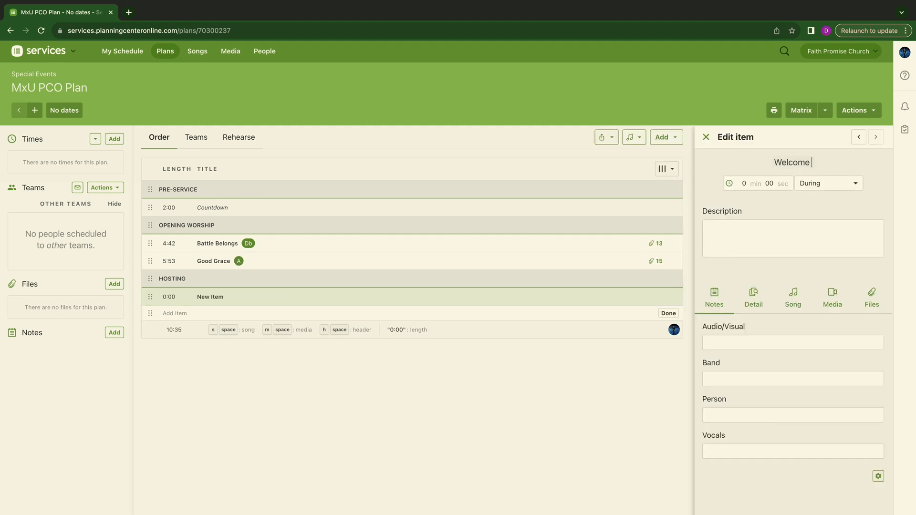
# Title the new item under Hosting Welcome & Info
pyautogui.write('&')
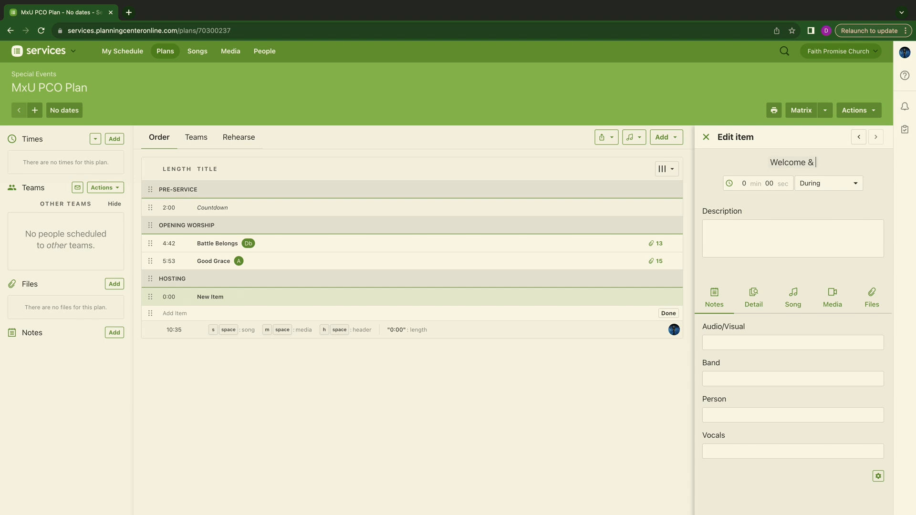
pyautogui.write('Info')
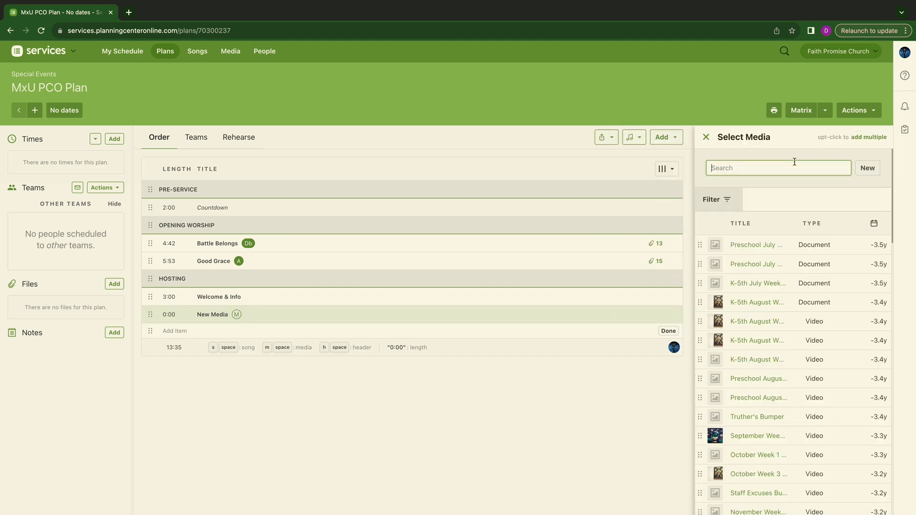
# Attach the Next Steps Promo video from the media library to the media slot under Hosting
pyautogui.write('Next Steps')
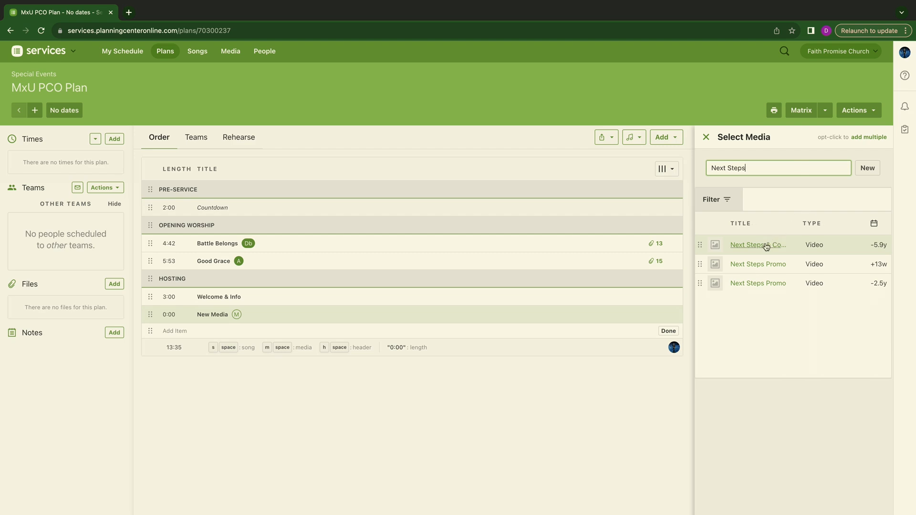
pyautogui.click(757, 264)
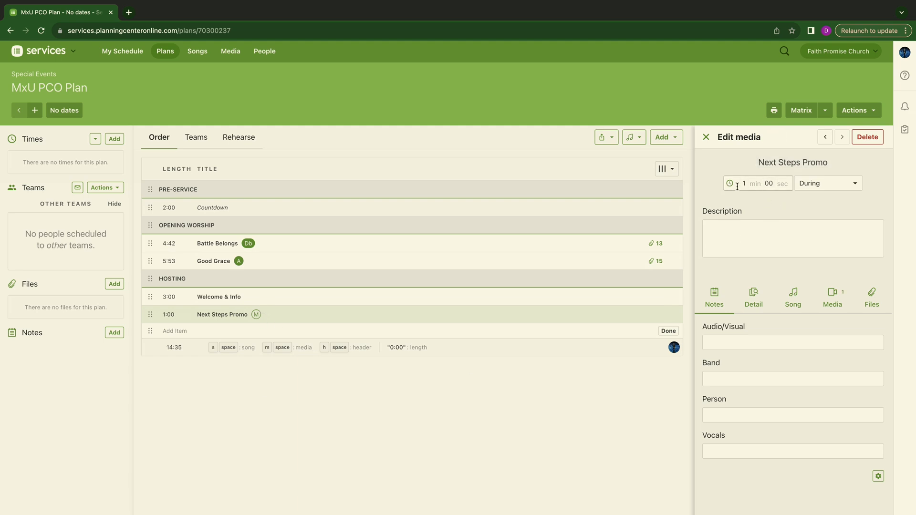
pyautogui.click(706, 136)
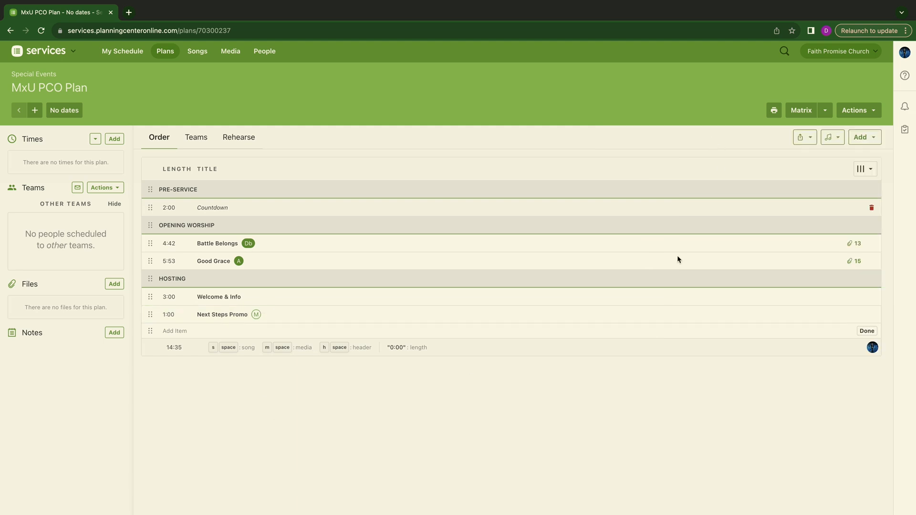
pyautogui.moveTo(256, 344)
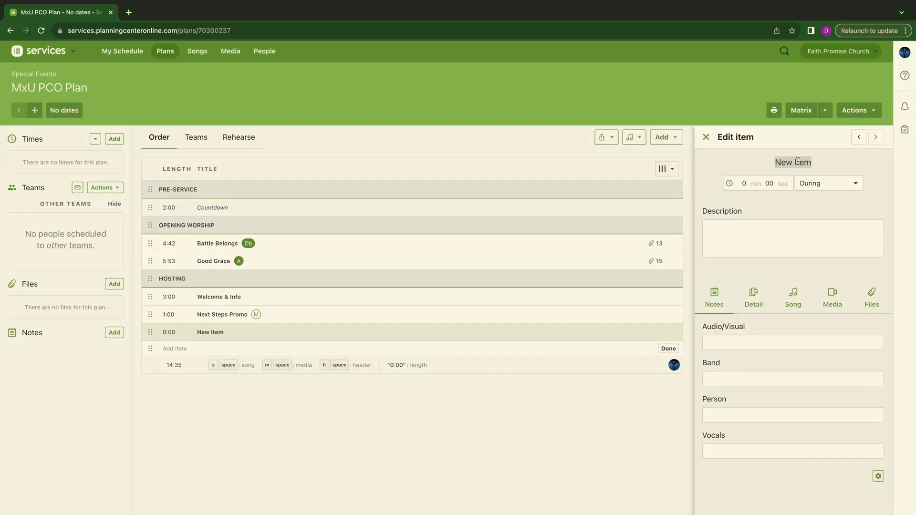
# Name the new item Prayer and save it after Next Steps Promo
pyautogui.write('P')
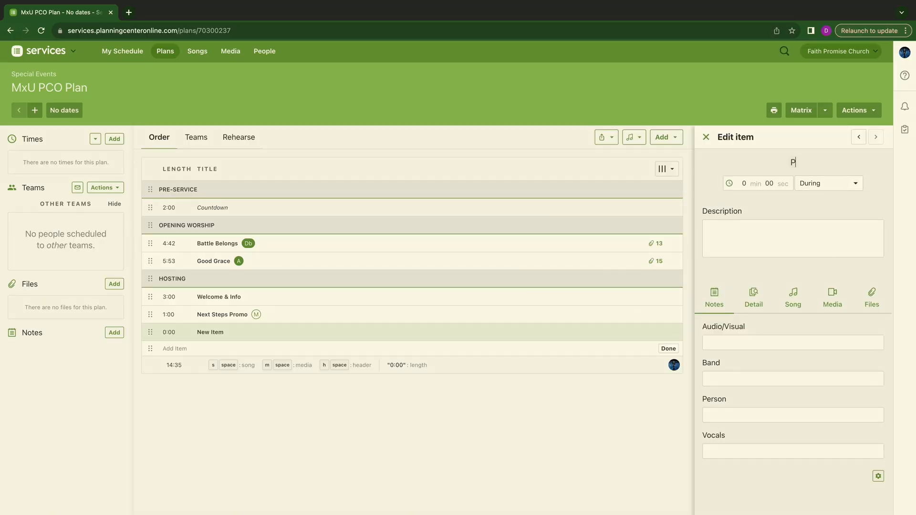
pyautogui.write('reayae')
pyautogui.click(776, 183)
pyautogui.write('30')
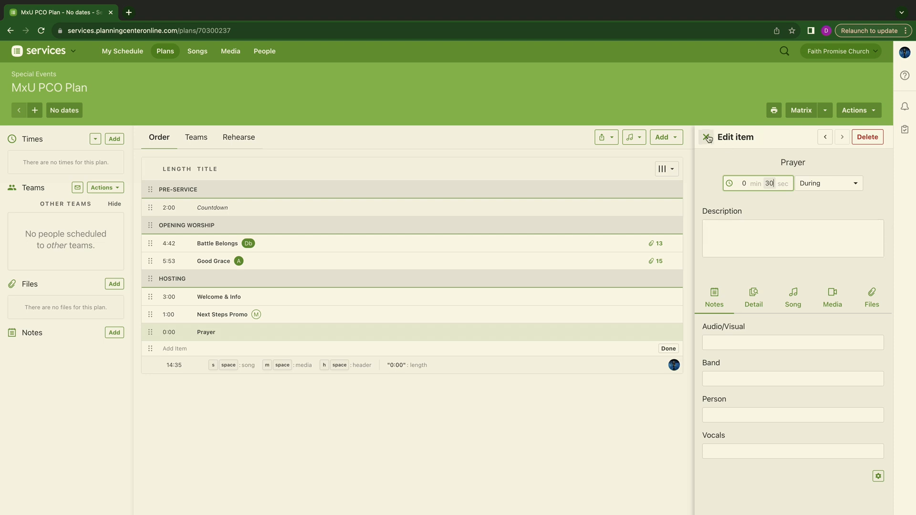
pyautogui.click(707, 137)
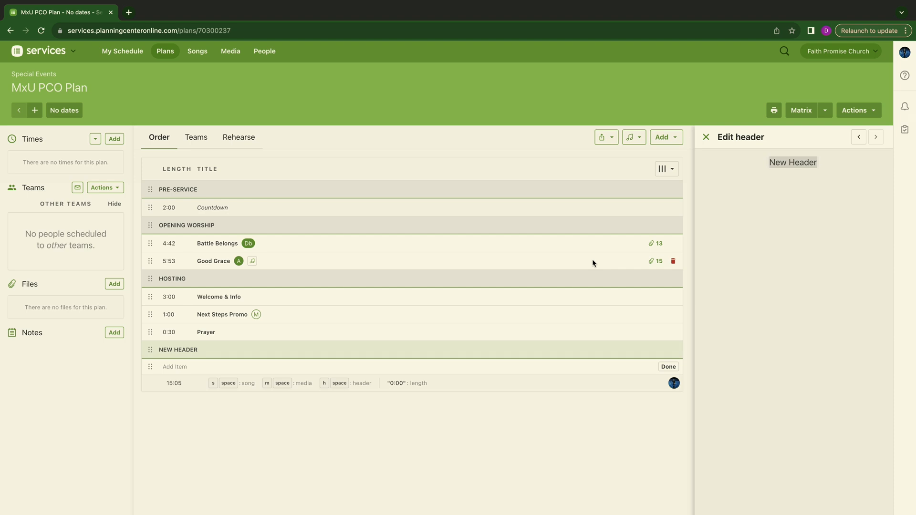
# Name the header Worship Before Message and add Good Grace under it
pyautogui.write('Worship Befo')
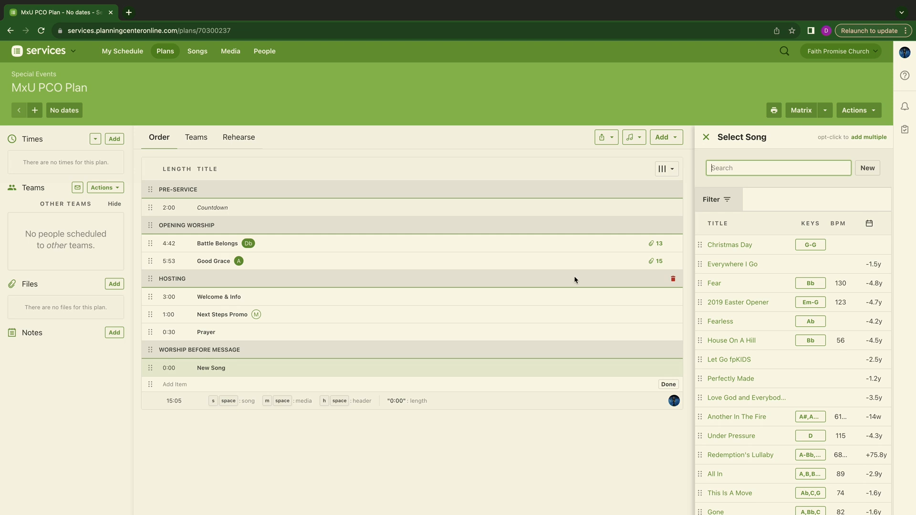
pyautogui.write('Good Grace')
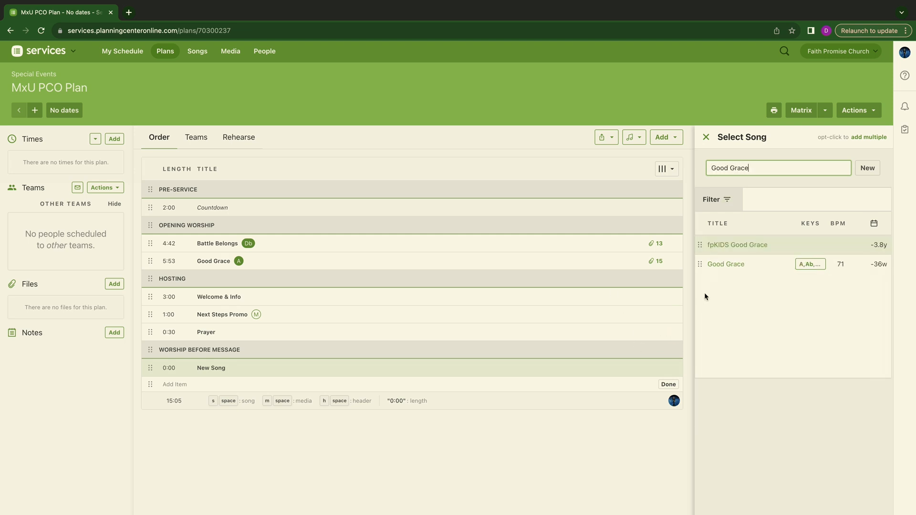
pyautogui.click(725, 264)
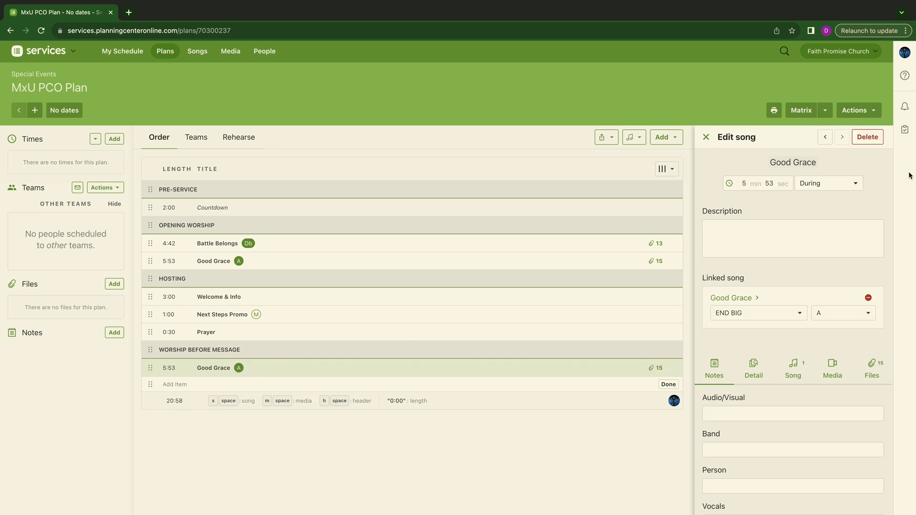
# Shorten this Good Grace to 2:30 and note it as a shorter version in the description
pyautogui.click(744, 183)
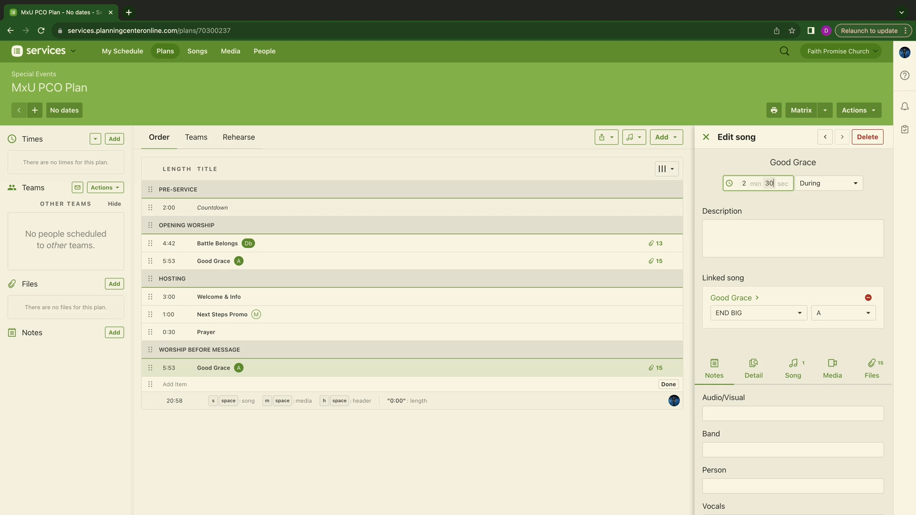
pyautogui.click(791, 237)
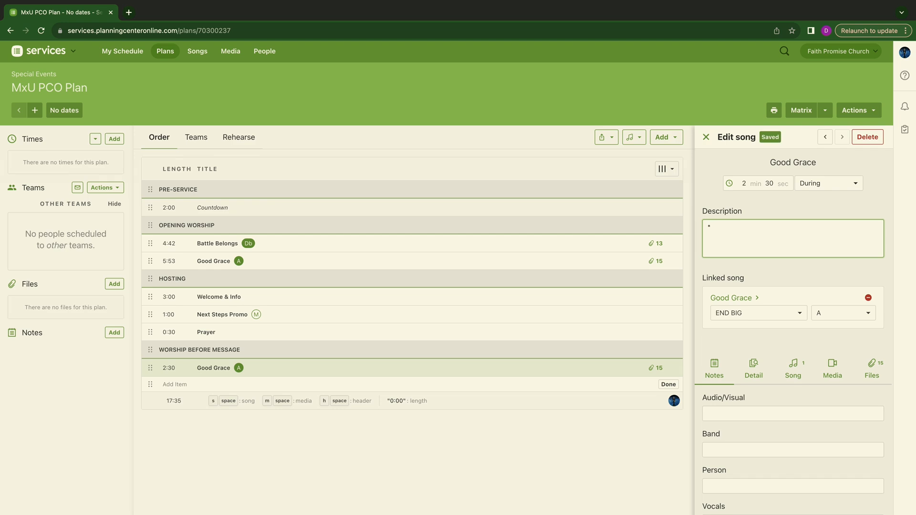
pyautogui.write('T')
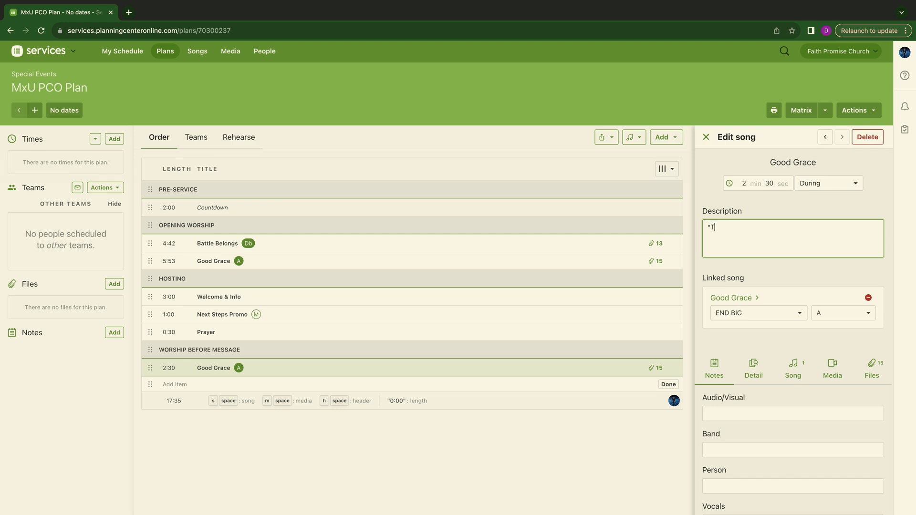
pyautogui.write('his is a shorter ver')
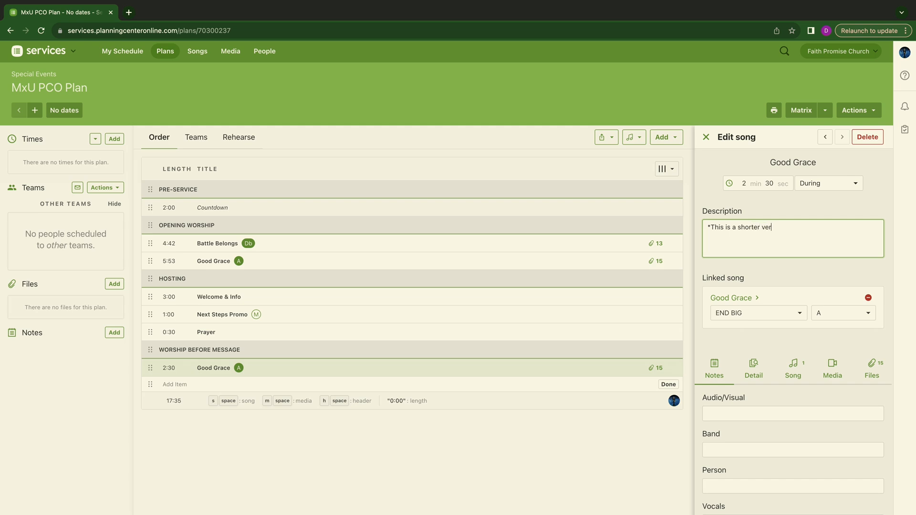
pyautogui.write('sion')
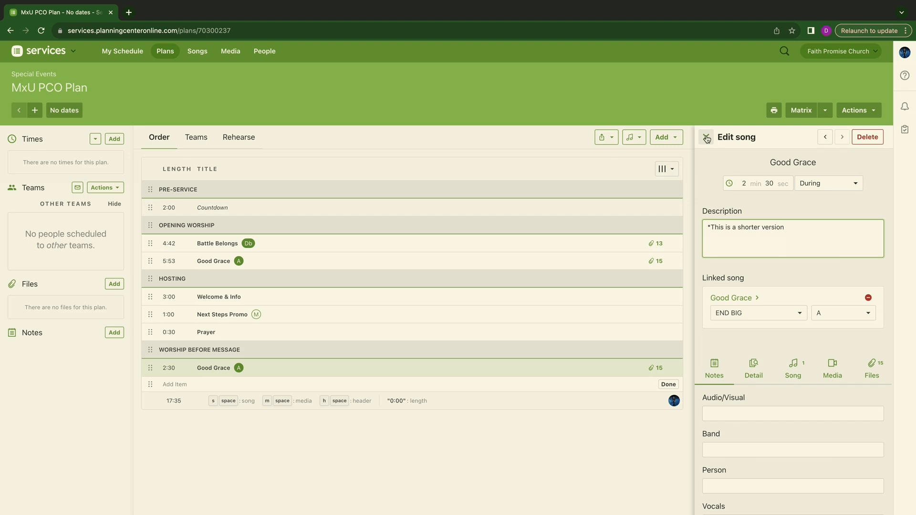
pyautogui.click(706, 136)
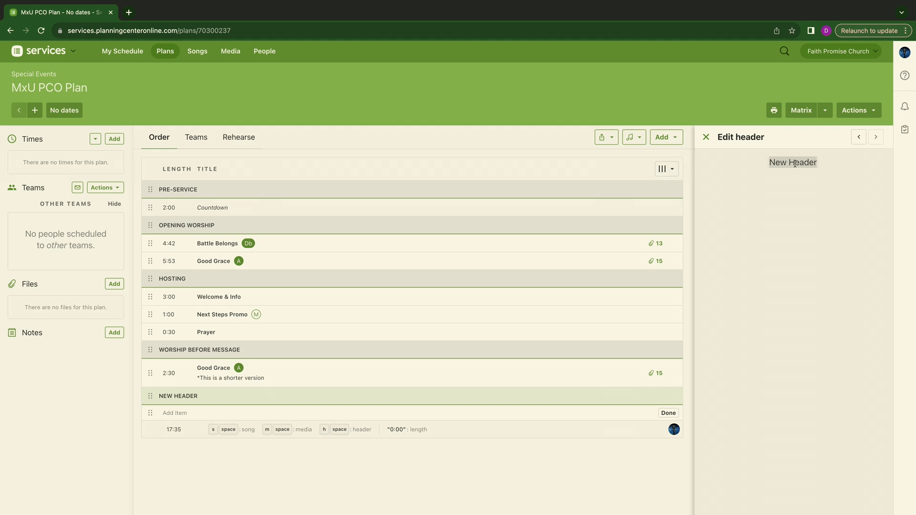
# Create a Message header at the end of the plan after Good Grace
pyautogui.write('Messag')
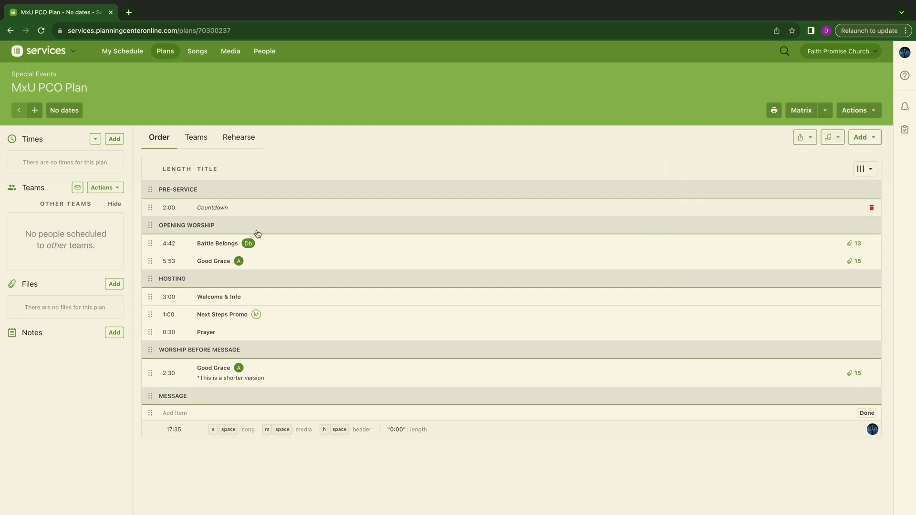
pyautogui.moveTo(171, 248)
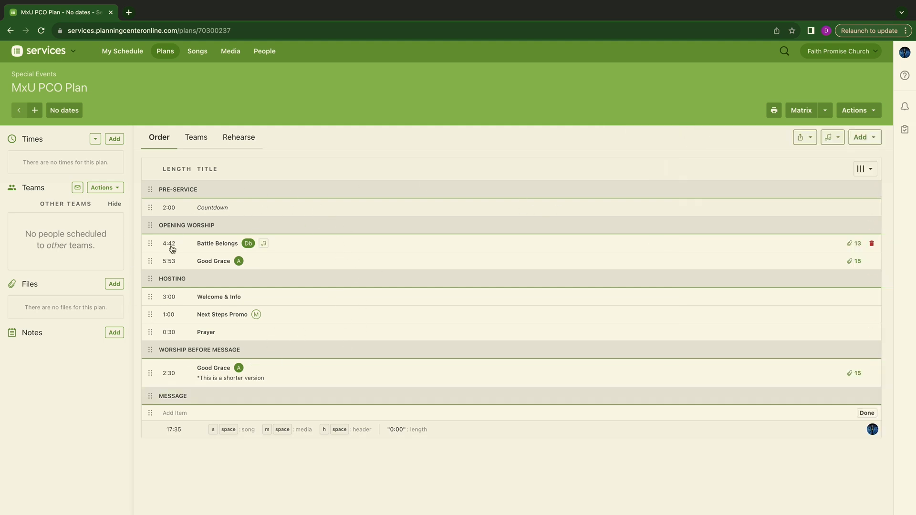
pyautogui.moveTo(392, 244)
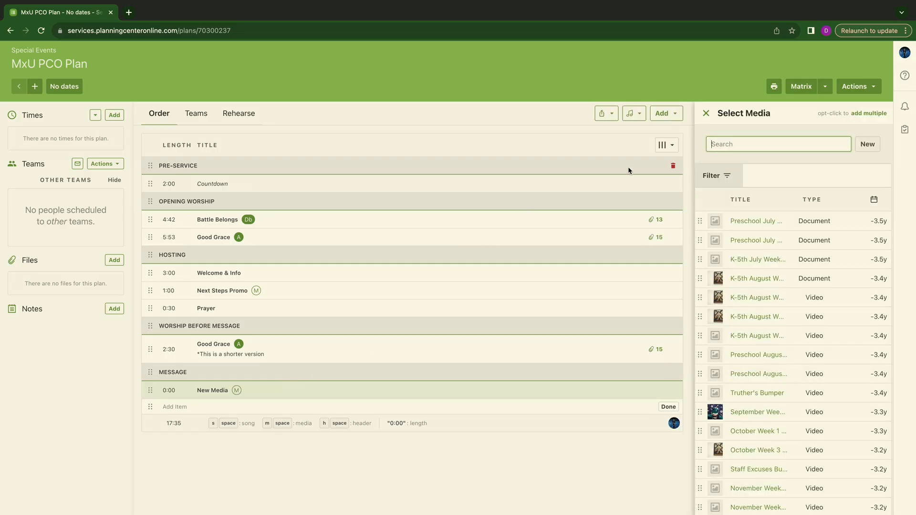
# Add the Bumper Video media item under the Message header
pyautogui.write('Bumper')
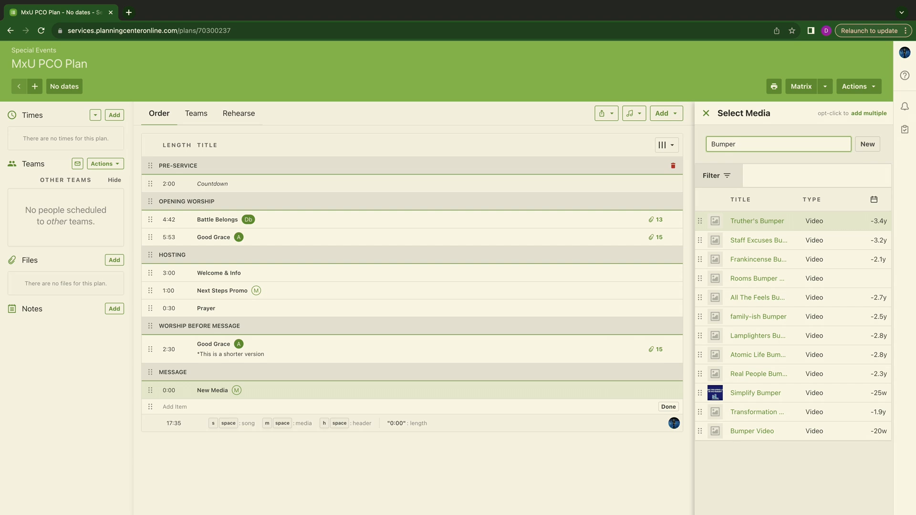
pyautogui.write('Video')
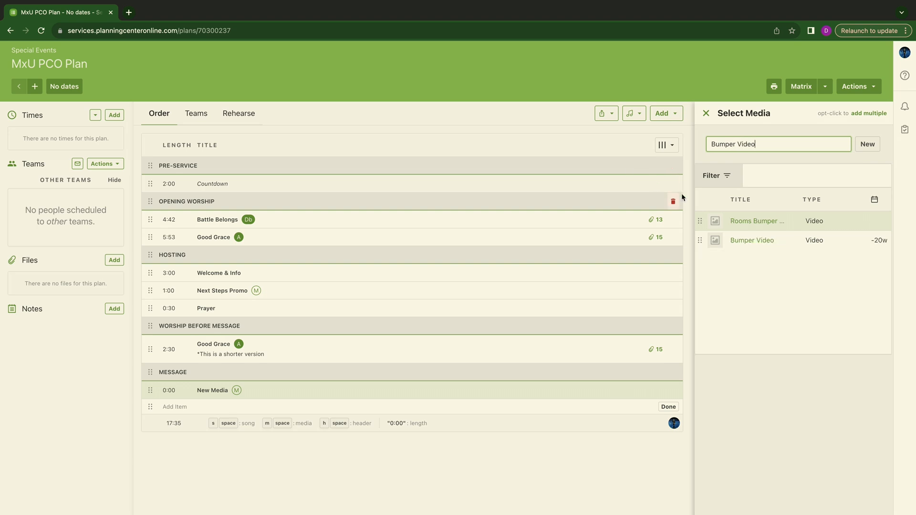
pyautogui.click(752, 240)
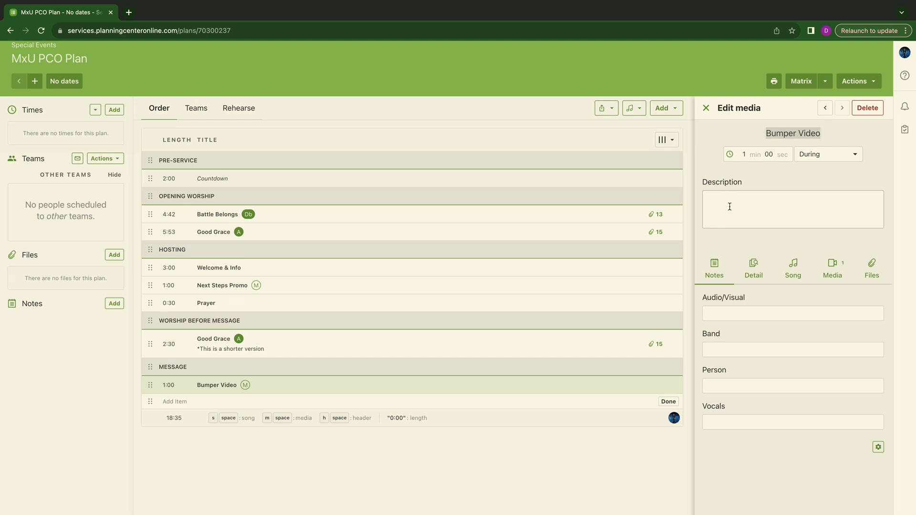
pyautogui.click(705, 108)
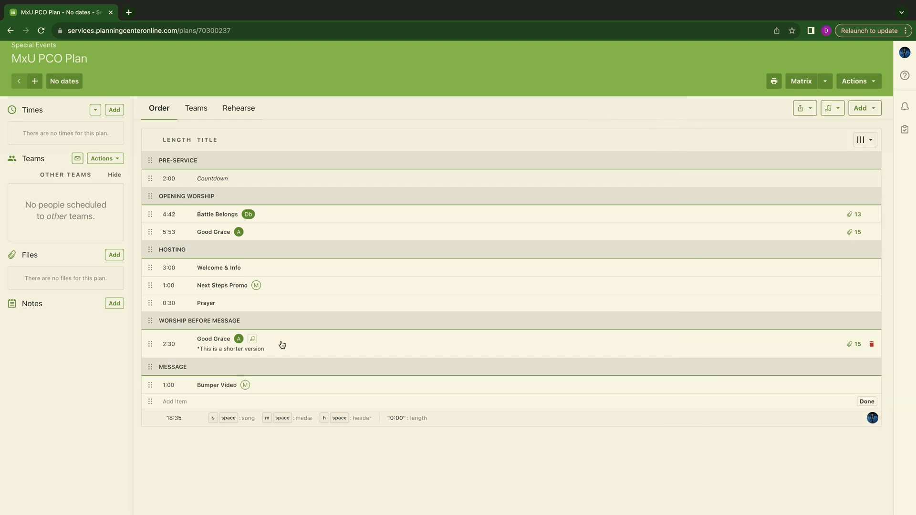
pyautogui.moveTo(397, 385)
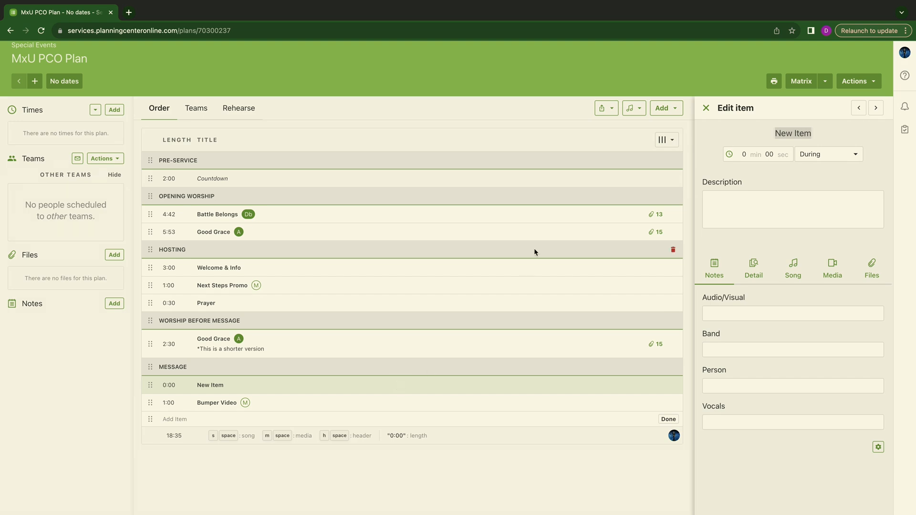
# Add a 30-minute item titled Message beneath the Bumper Video
pyautogui.write('Message')
pyautogui.click(742, 154)
pyautogui.write('30')
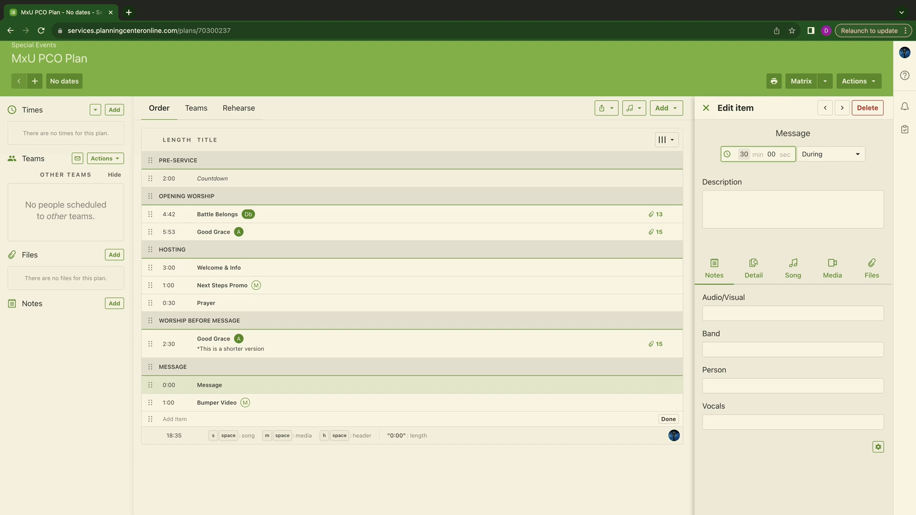
pyautogui.click(706, 107)
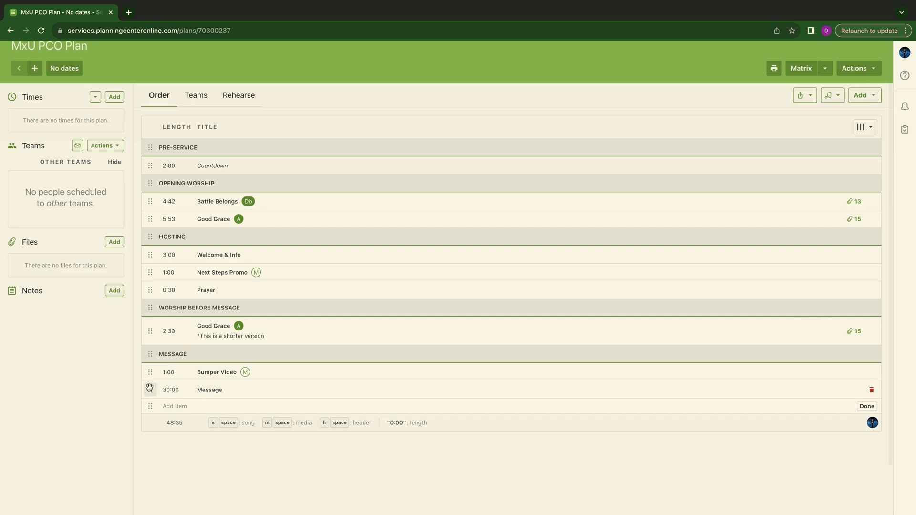
pyautogui.scroll(3)
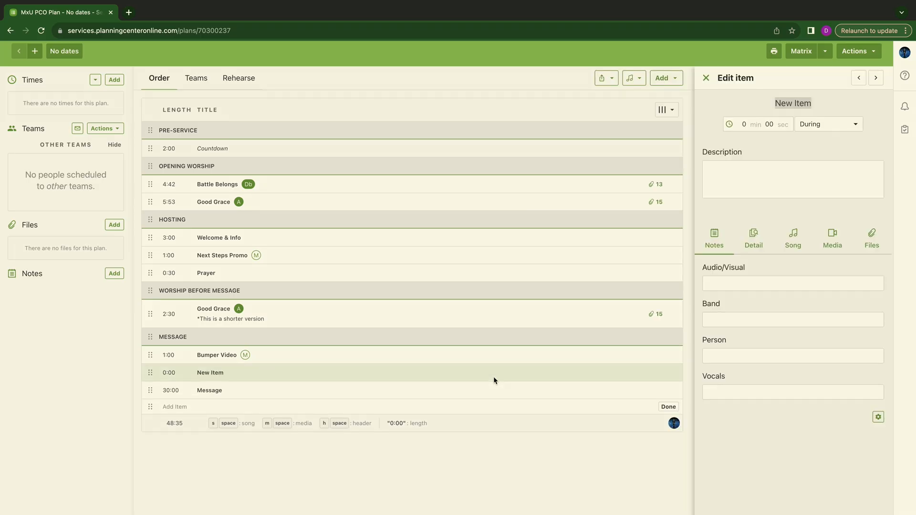
# Add a two-minute Response Time item in the Message section
pyautogui.write('Response')
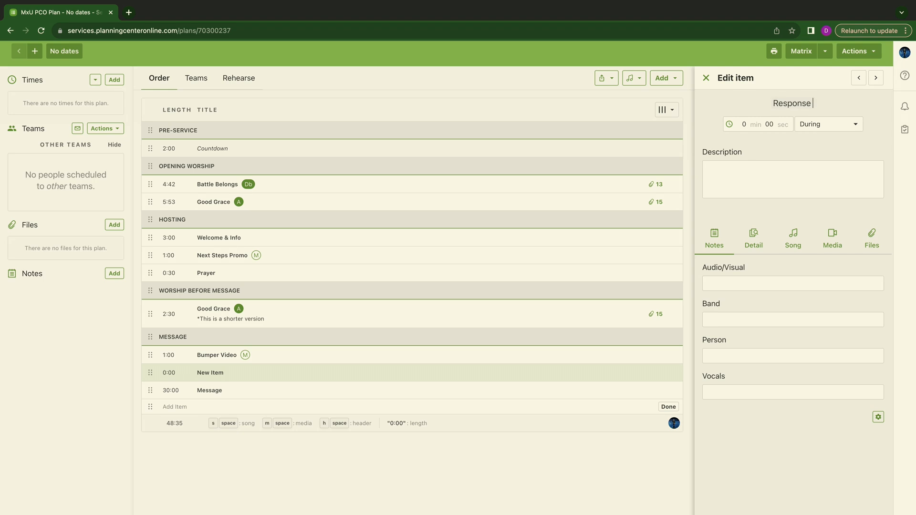
pyautogui.write('Time')
pyautogui.click(741, 124)
pyautogui.write('2')
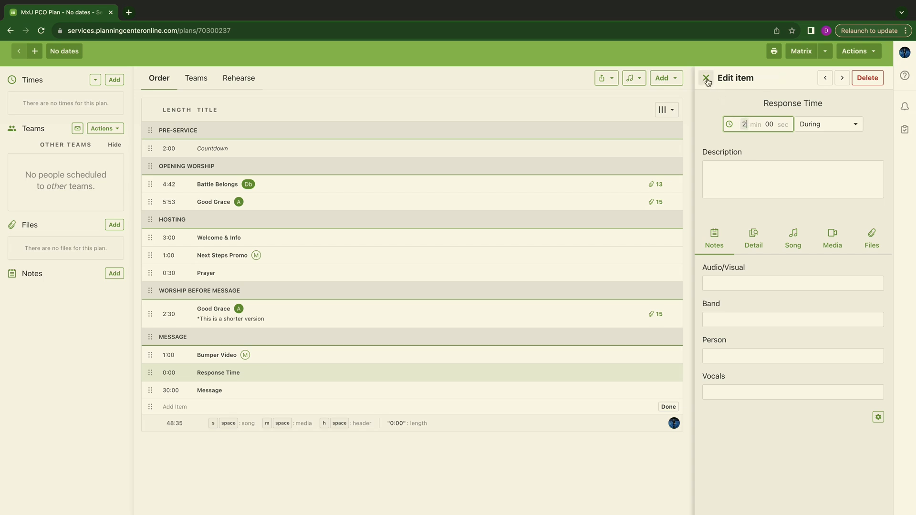
pyautogui.click(706, 81)
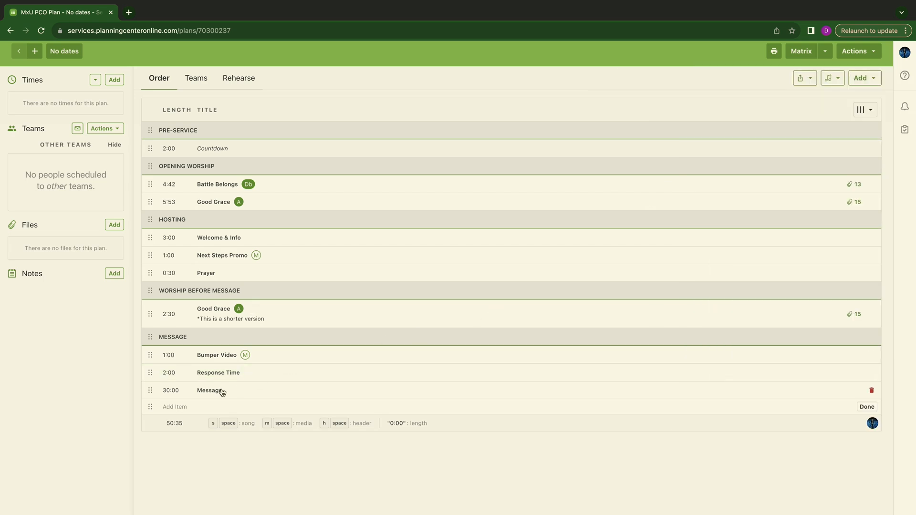
pyautogui.moveTo(157, 396)
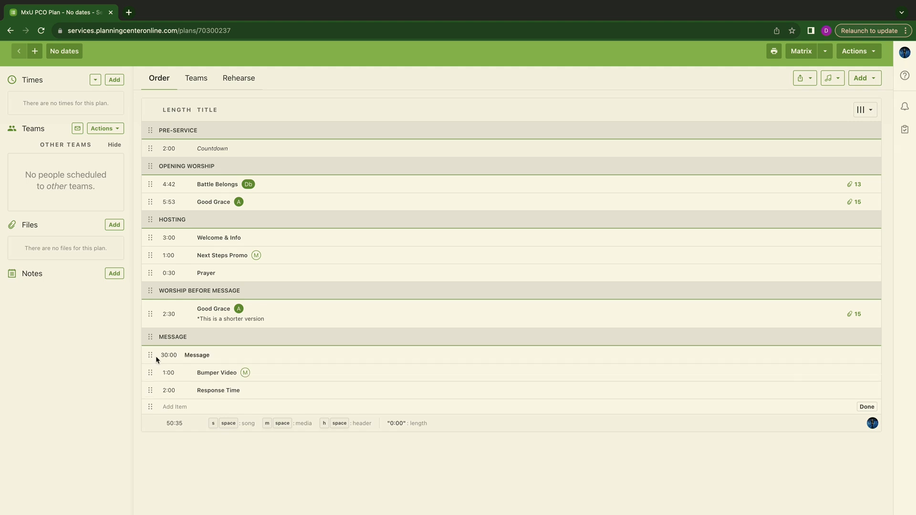
pyautogui.moveTo(191, 363)
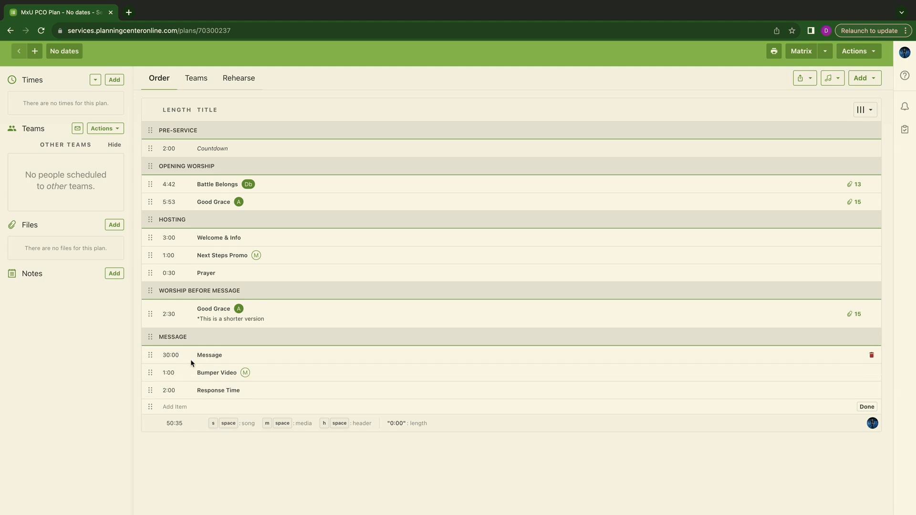
pyautogui.moveTo(235, 397)
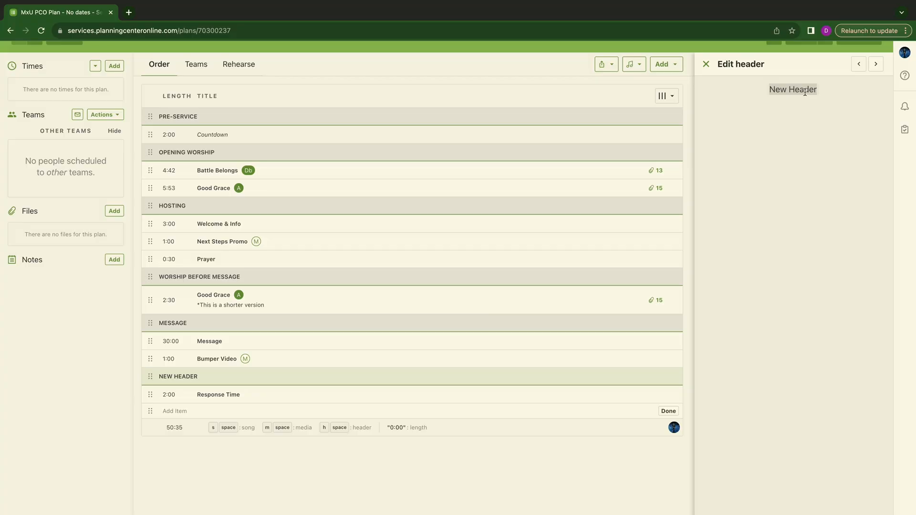
# Add a header renamed Response Time above the Response Time item
pyautogui.write('Repsone')
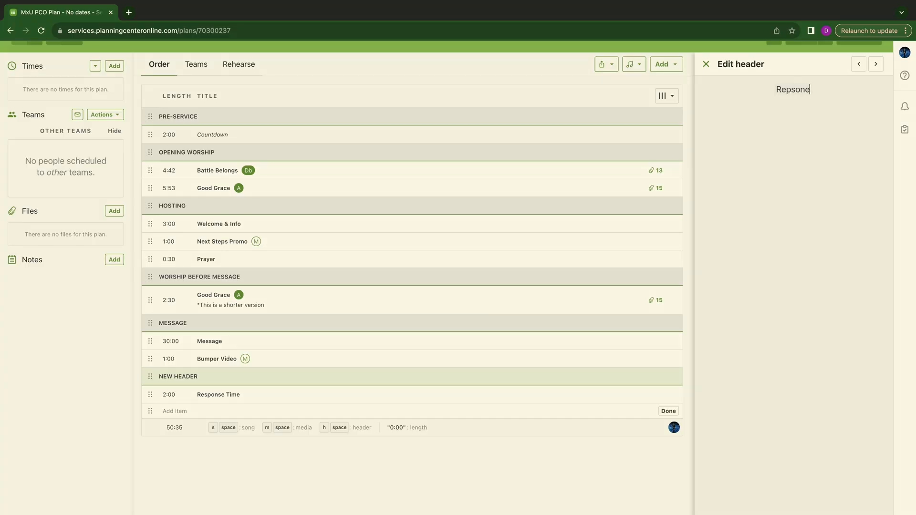
pyautogui.write('Time')
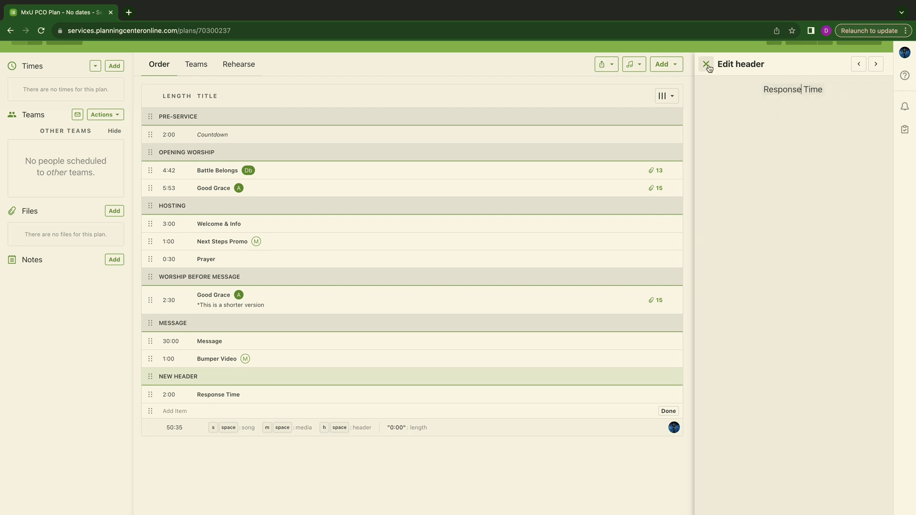
pyautogui.click(706, 64)
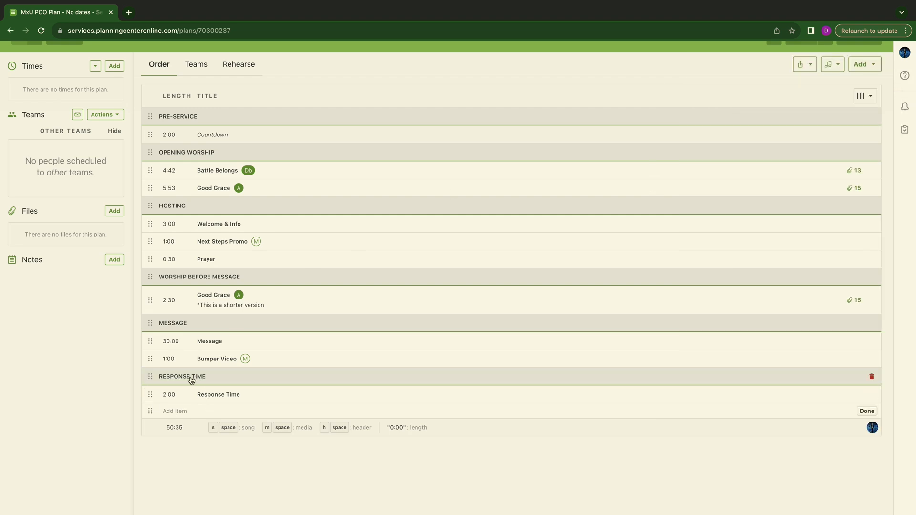
pyautogui.moveTo(217, 407)
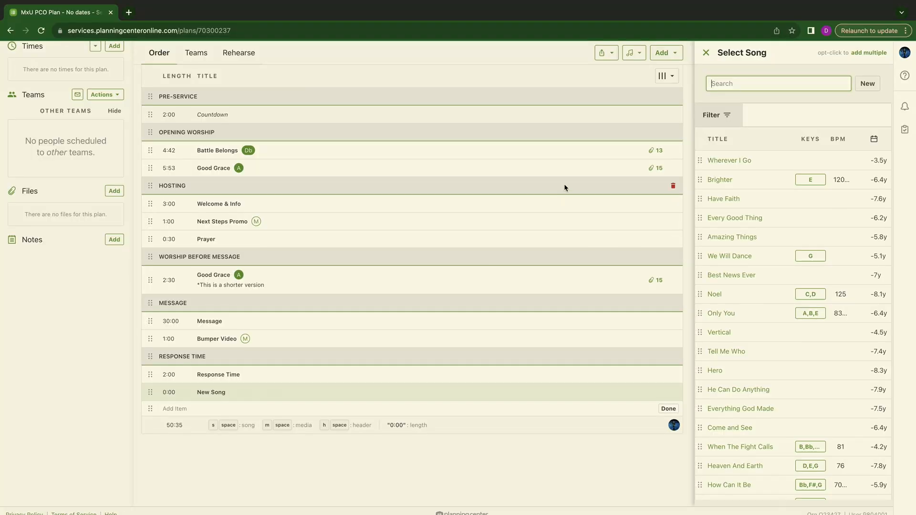
# Add the song Nothing Else in C under Response Time with a 4:00 length
pyautogui.write('Nothing Else')
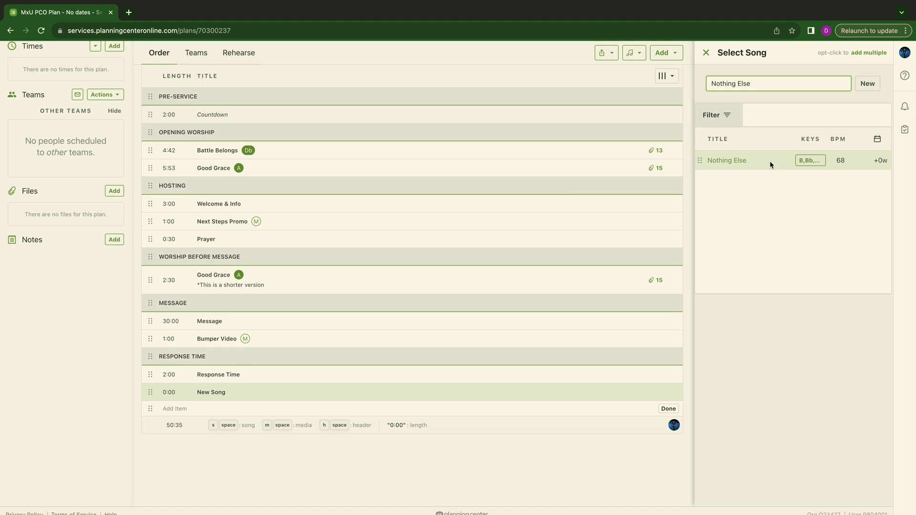
pyautogui.click(725, 160)
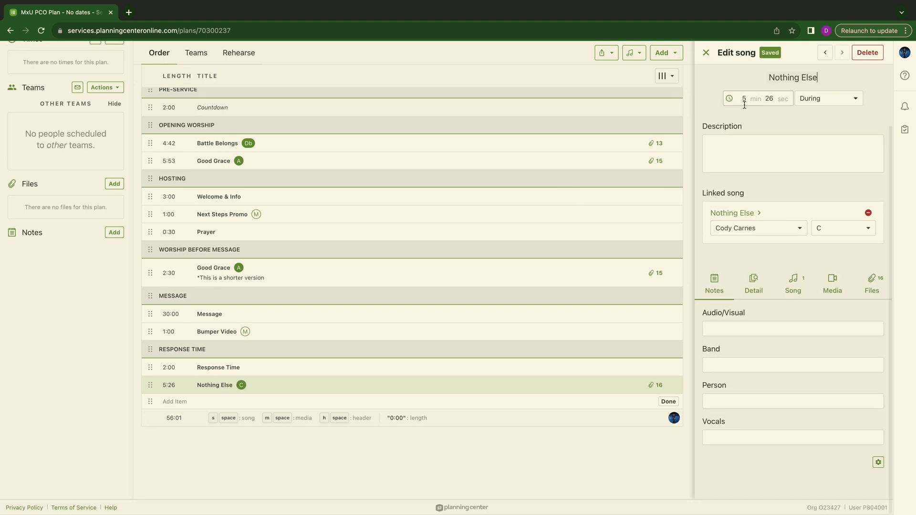
pyautogui.click(743, 97)
pyautogui.write('4')
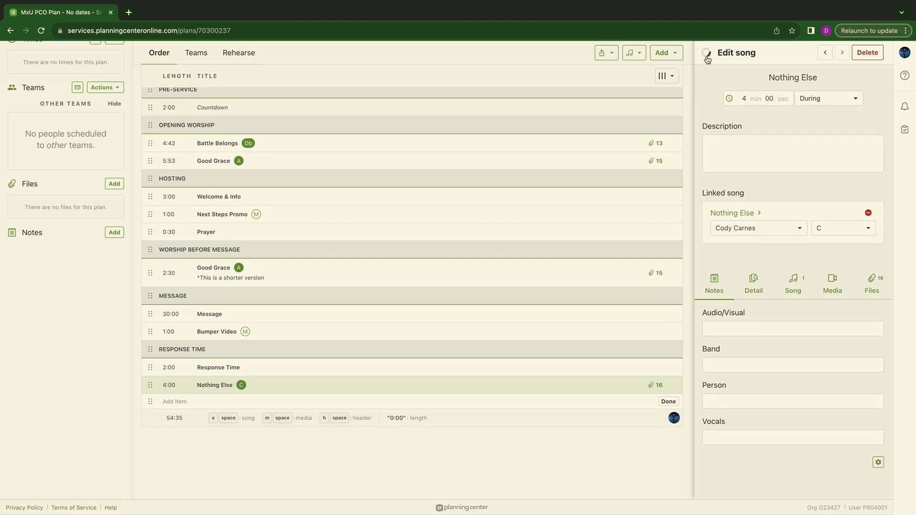
pyautogui.click(707, 55)
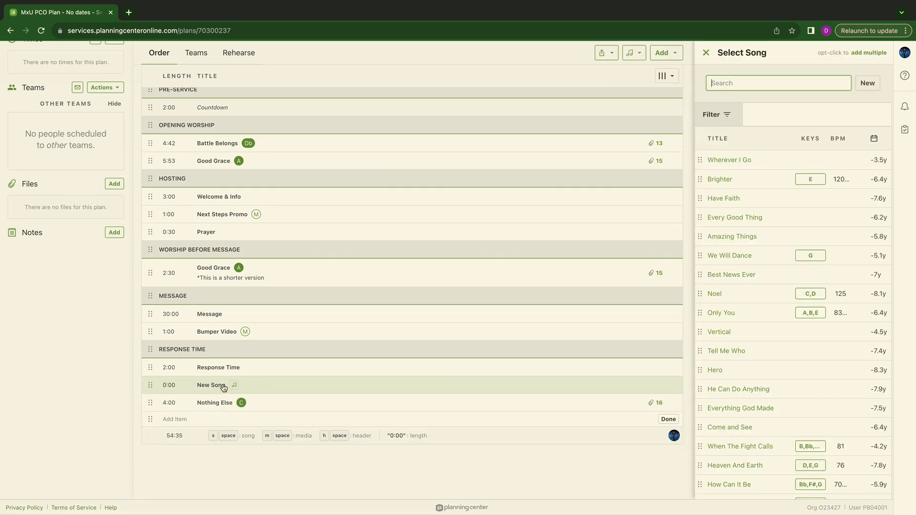
# Add the song What a Beautiful Name (fpkids) in Ab after Nothing Else
pyautogui.write('What')
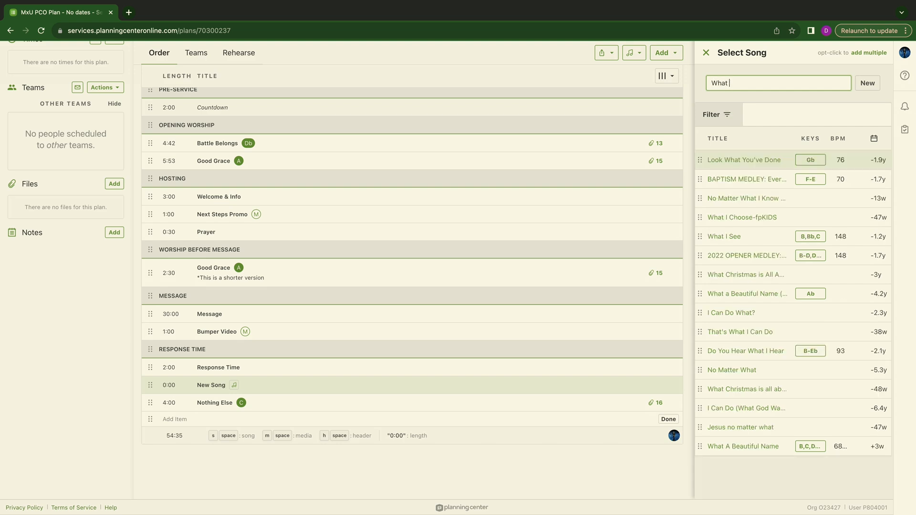
pyautogui.write('a')
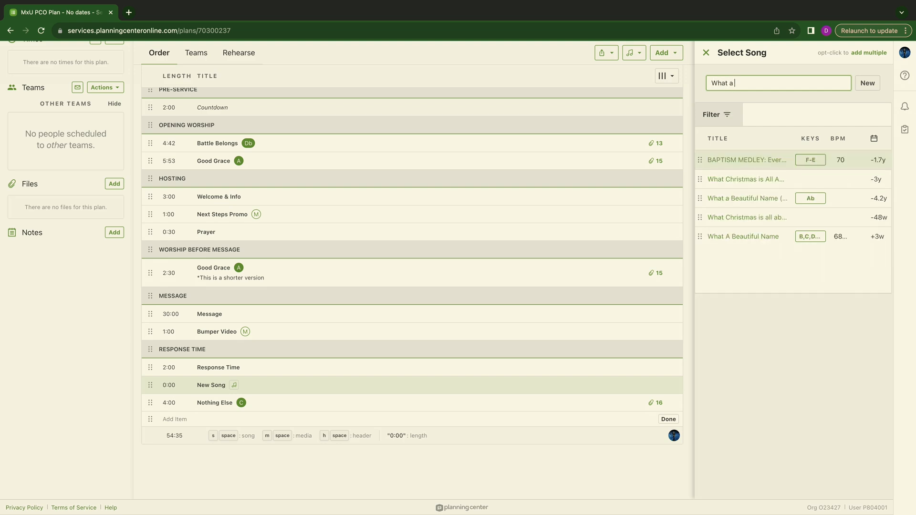
pyautogui.moveTo(745, 198)
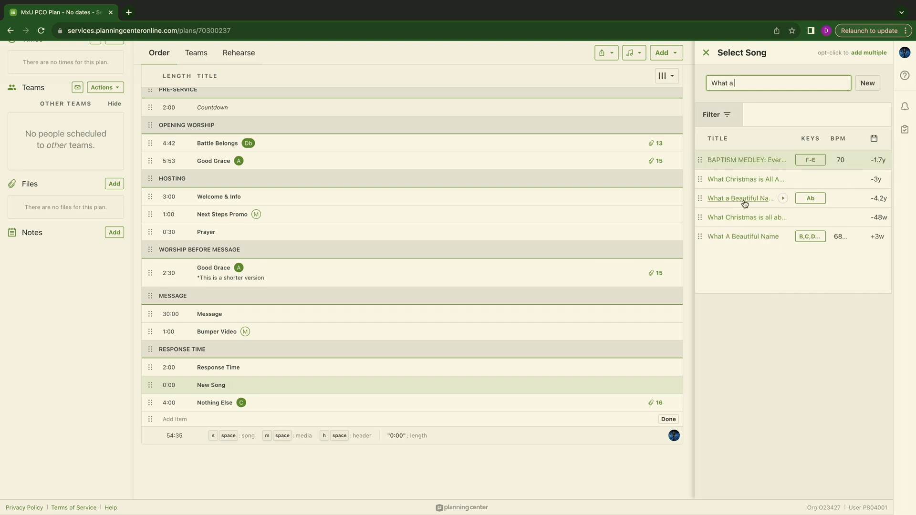
pyautogui.click(740, 198)
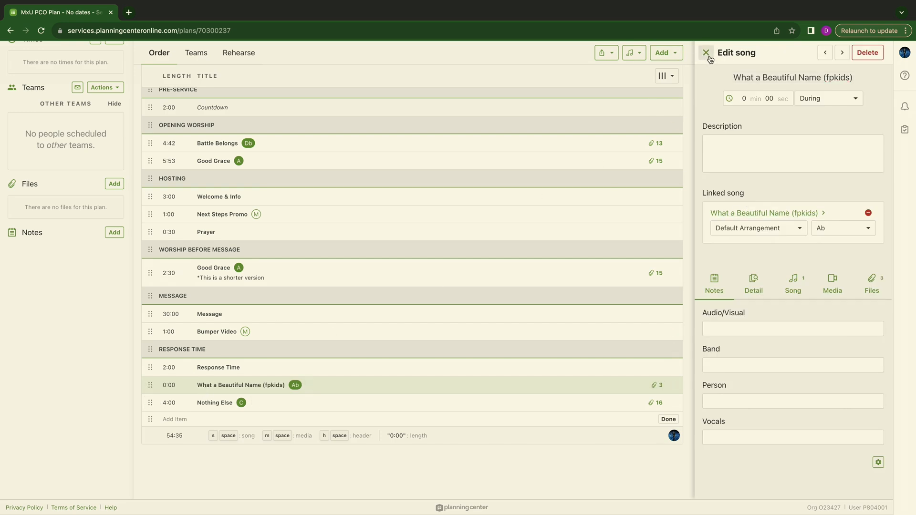
pyautogui.click(706, 52)
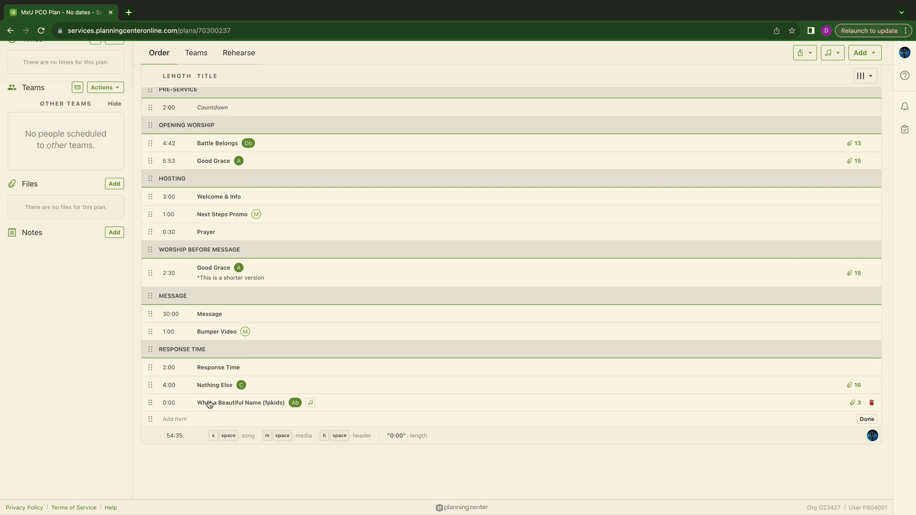
pyautogui.moveTo(234, 405)
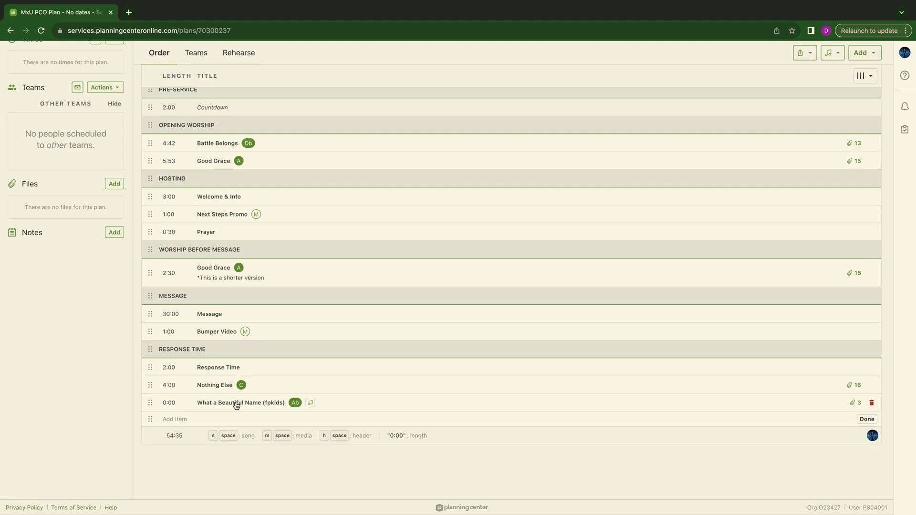
# Relink the slot to Hillsong's What A Beautiful Name in C with a 4-minute length
pyautogui.click(241, 403)
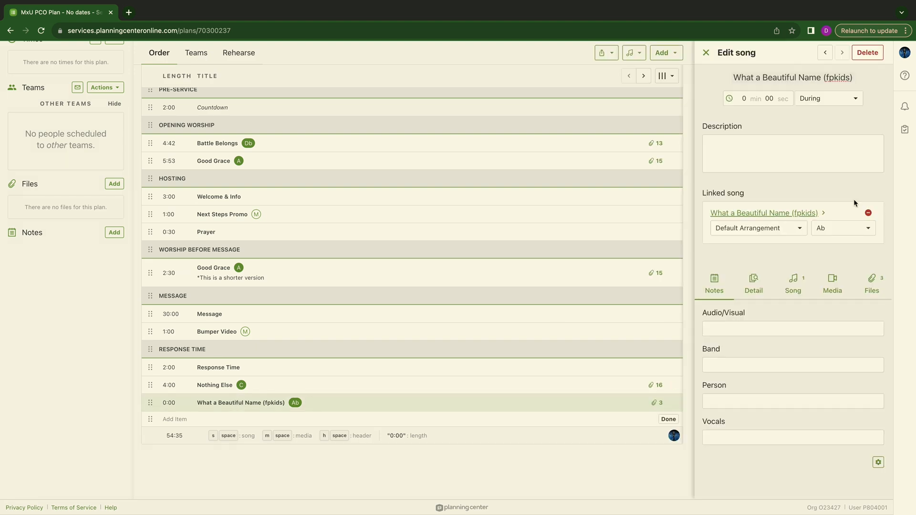
pyautogui.click(745, 98)
pyautogui.write('4')
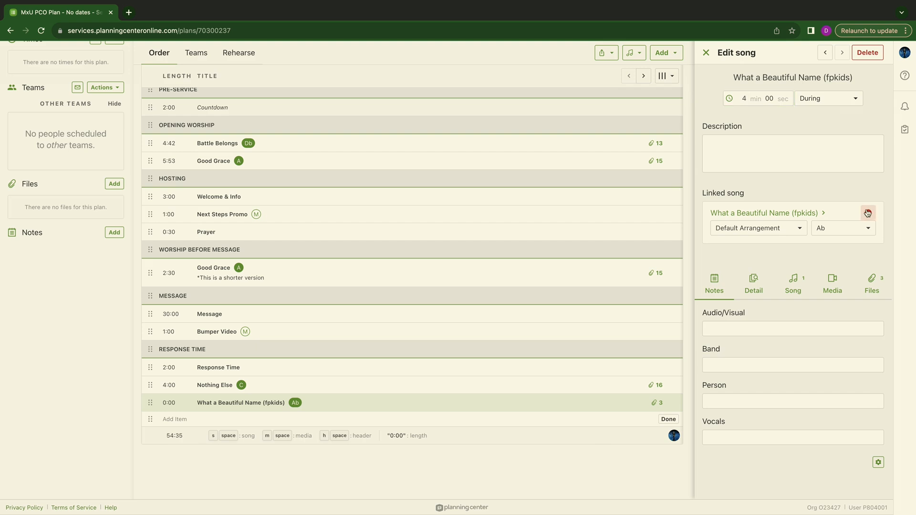
pyautogui.click(867, 212)
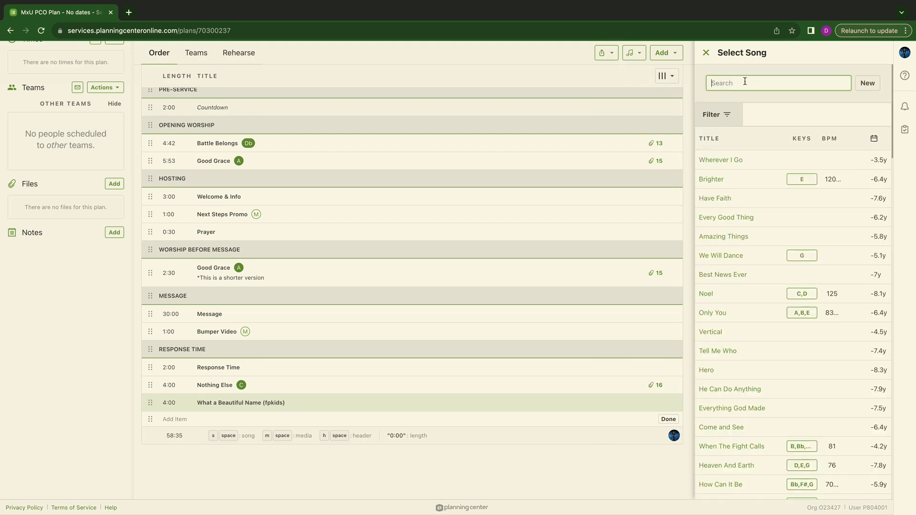
pyautogui.write('what a b')
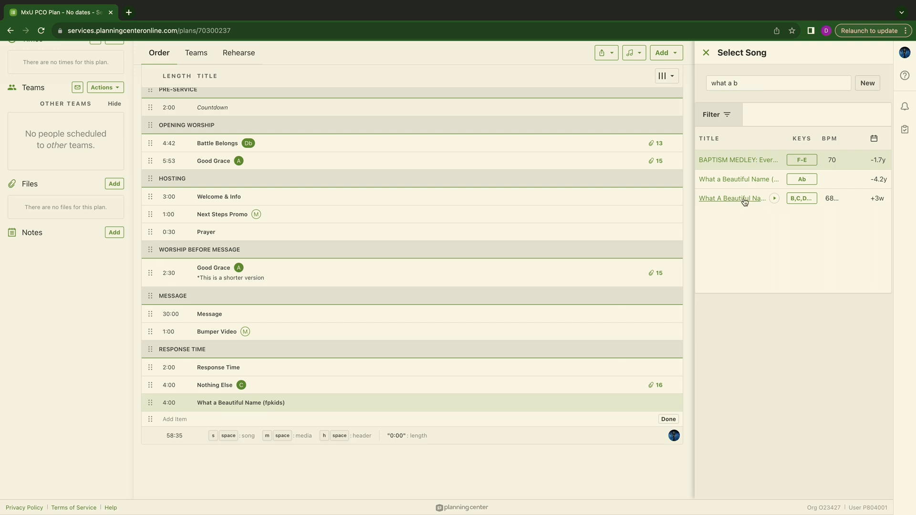
pyautogui.click(732, 198)
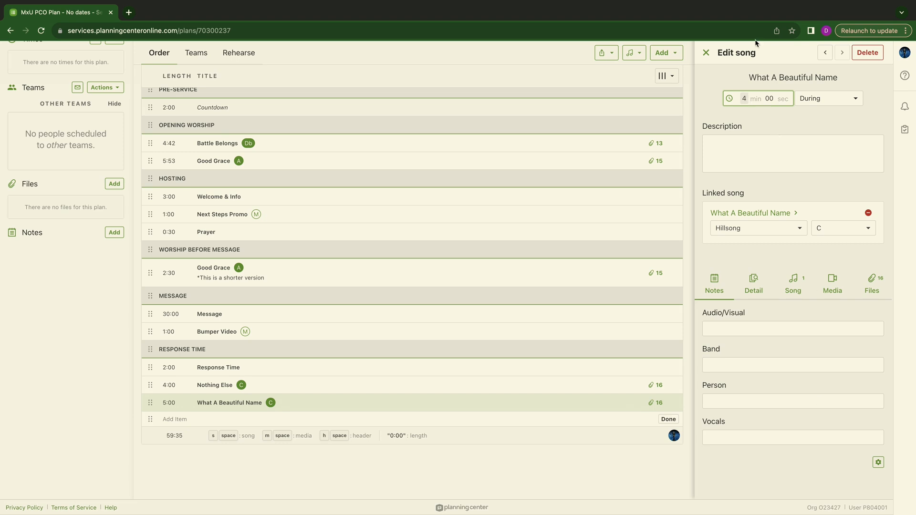
pyautogui.click(706, 52)
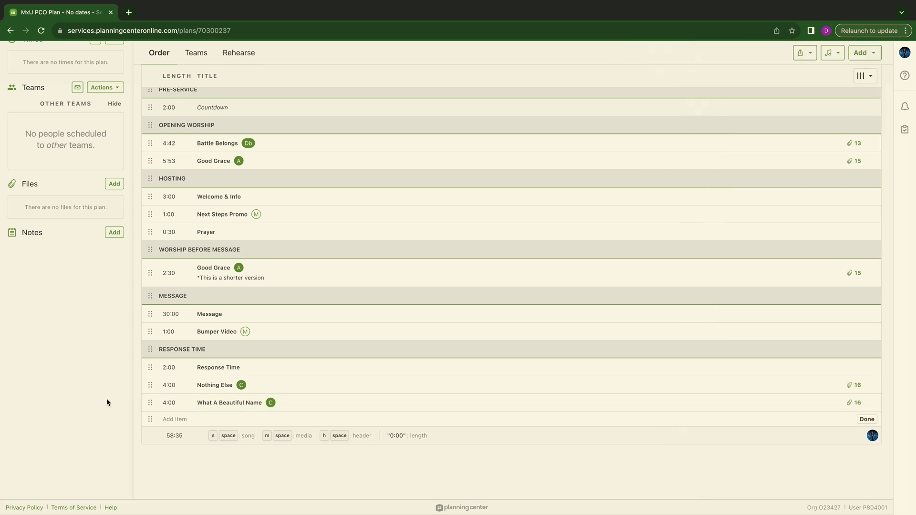
pyautogui.moveTo(321, 400)
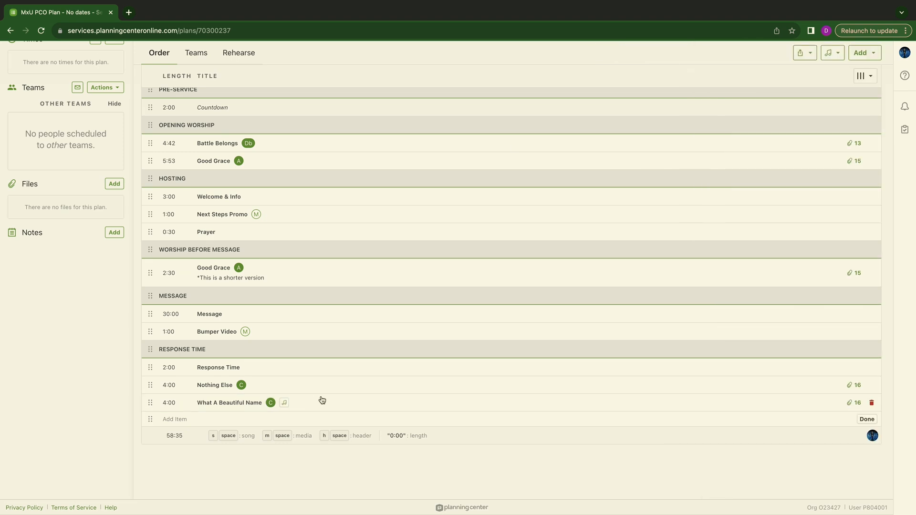
# Add a Generosity header holding a 3-minute Generosity Comments item
pyautogui.click(284, 401)
pyautogui.write('Generosity')
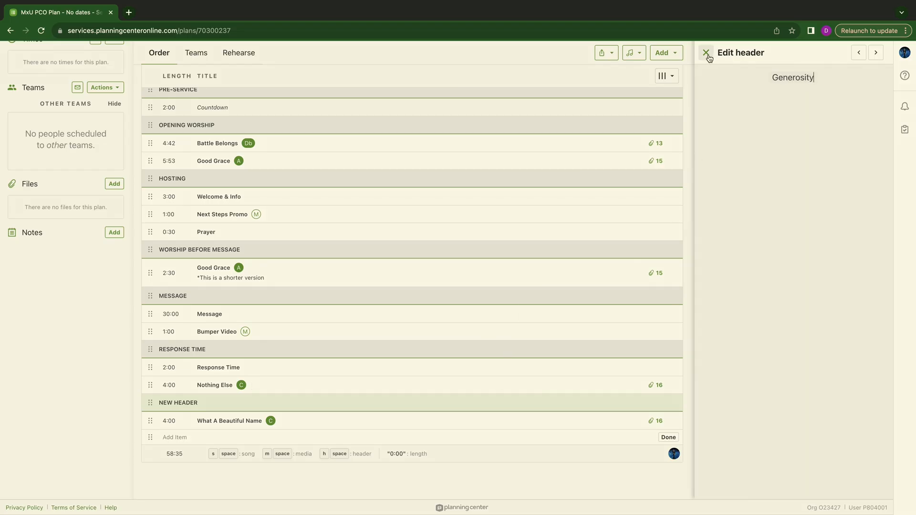
pyautogui.click(706, 52)
pyautogui.write('3')
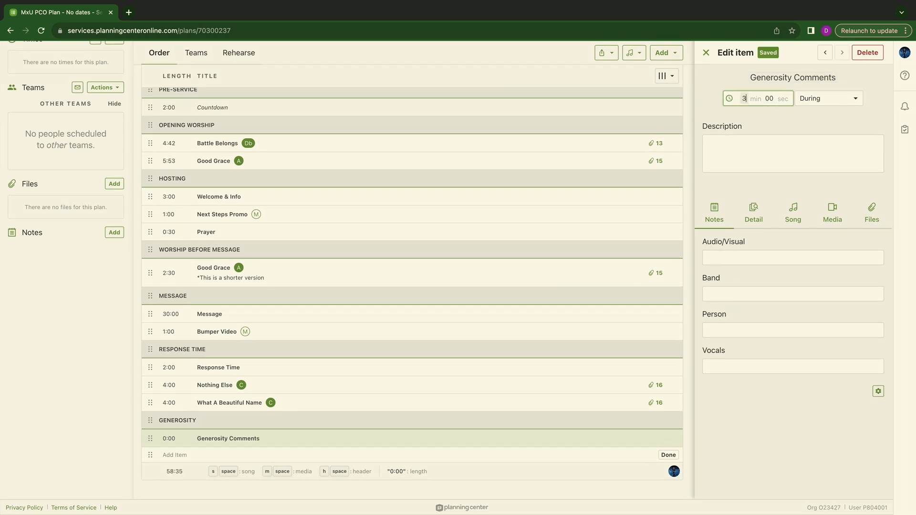
pyautogui.click(706, 52)
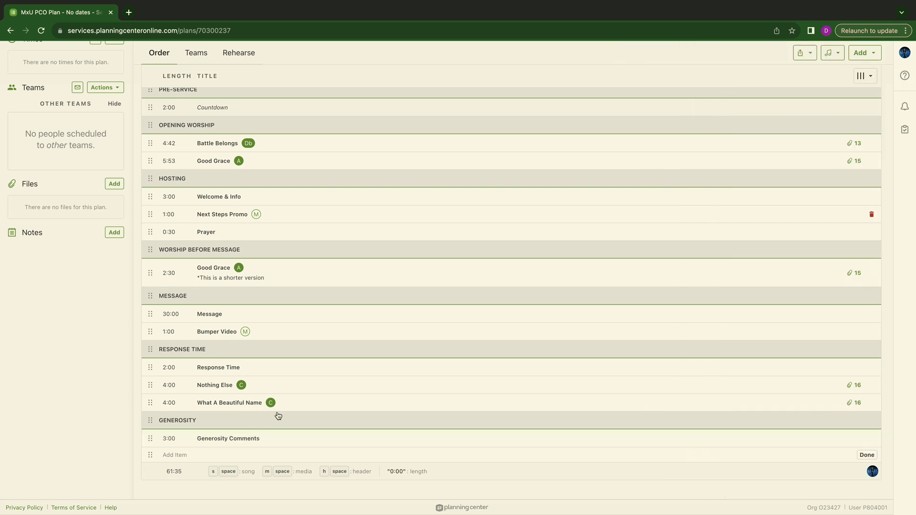
pyautogui.moveTo(235, 443)
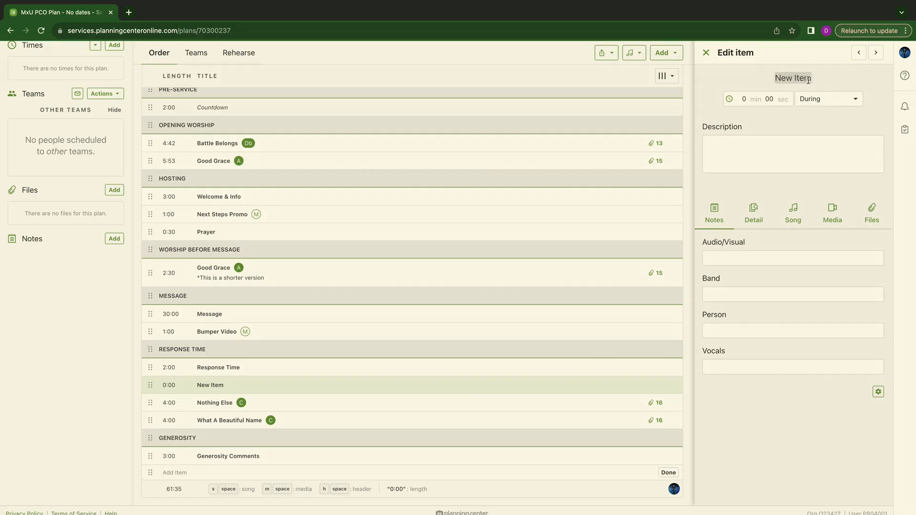
# Add a 2-minute item named Gospel after the Response Time item
pyautogui.write('Gospel')
pyautogui.click(750, 99)
pyautogui.write('2')
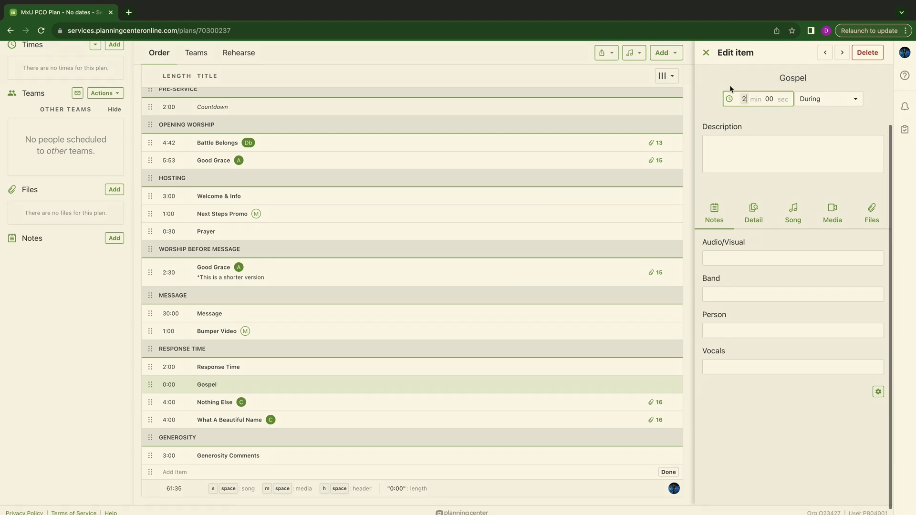
pyautogui.click(706, 52)
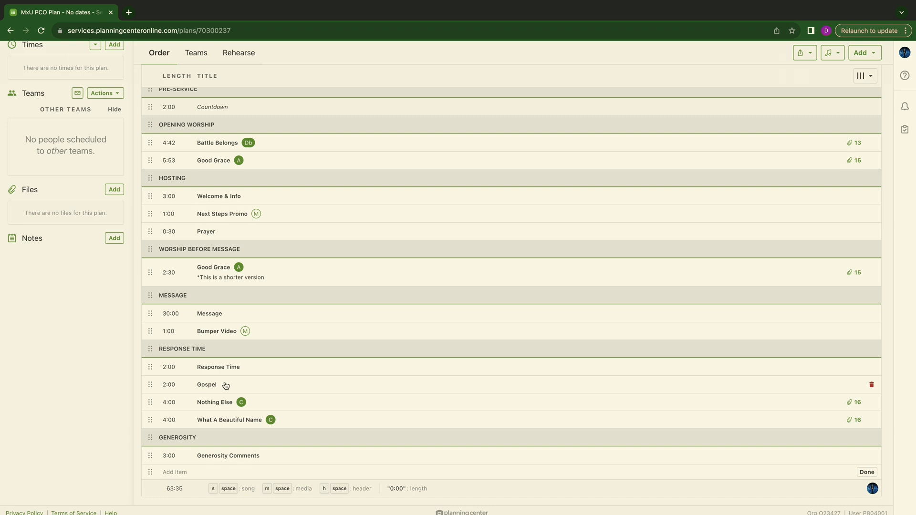
pyautogui.moveTo(151, 384)
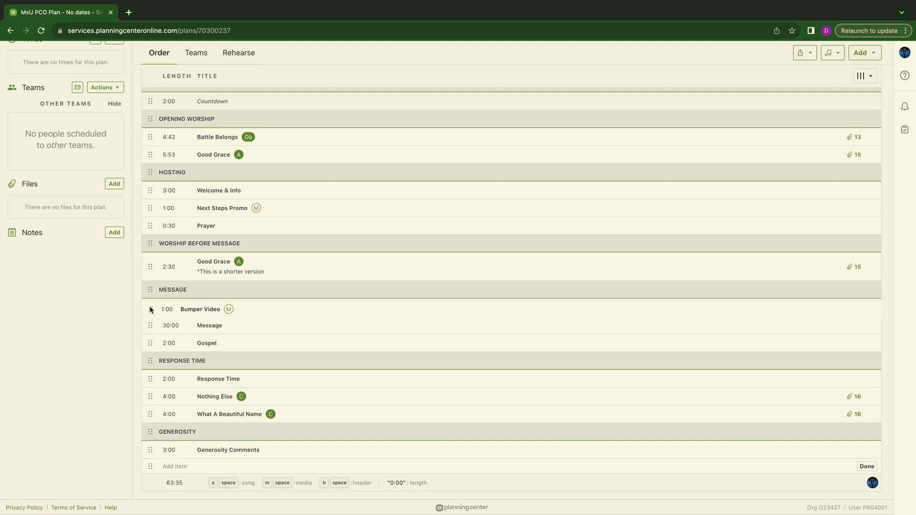
pyautogui.moveTo(219, 341)
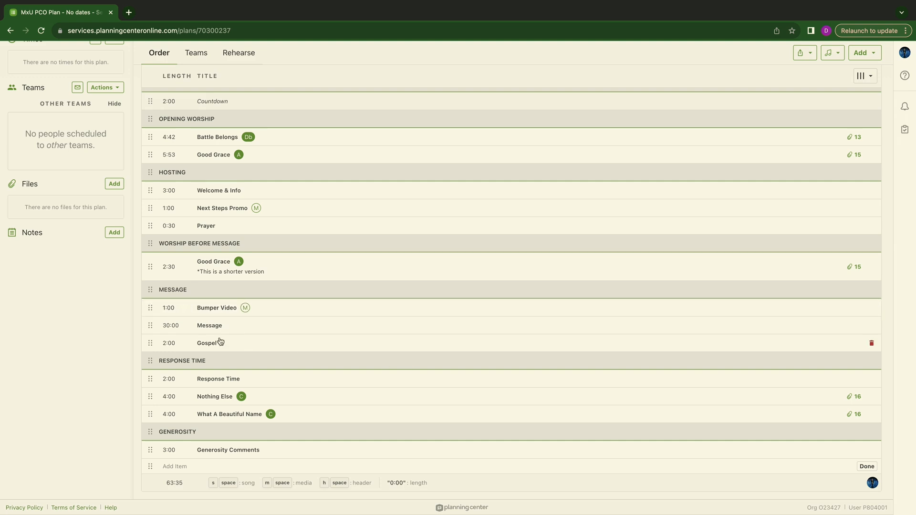
pyautogui.moveTo(217, 366)
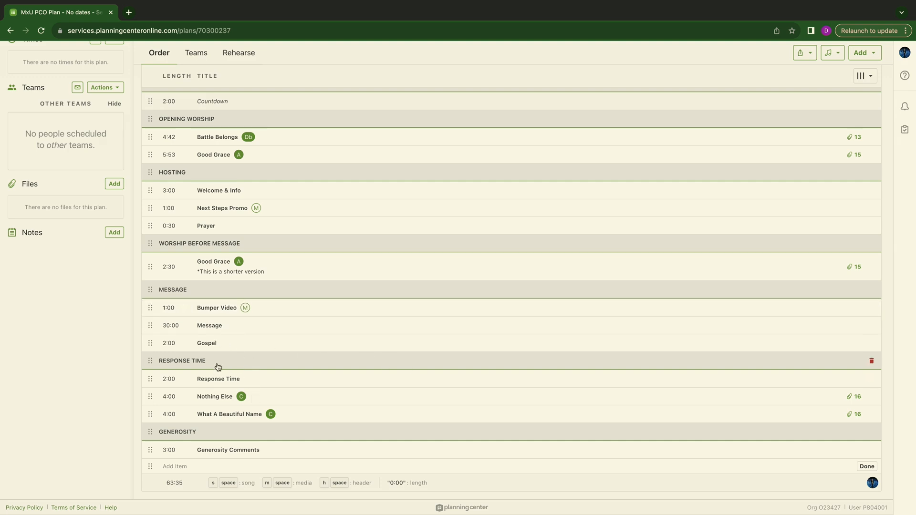
pyautogui.moveTo(240, 396)
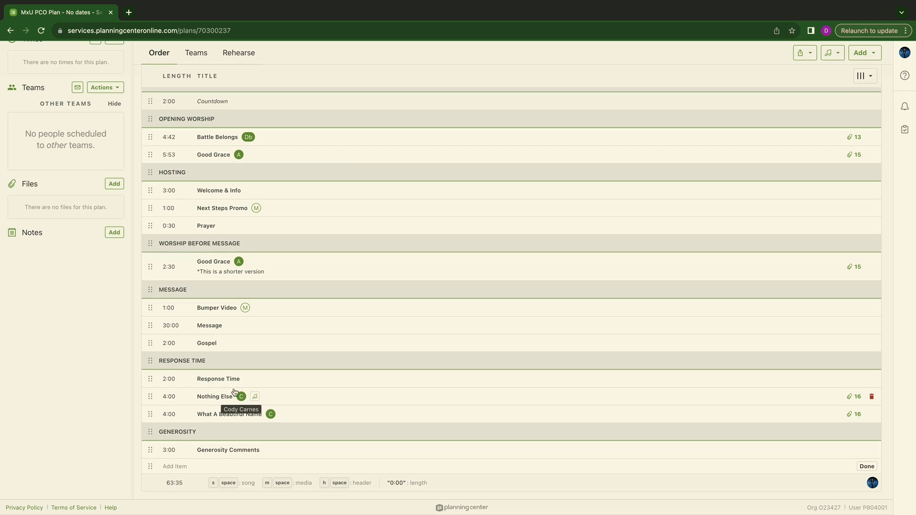
pyautogui.moveTo(231, 450)
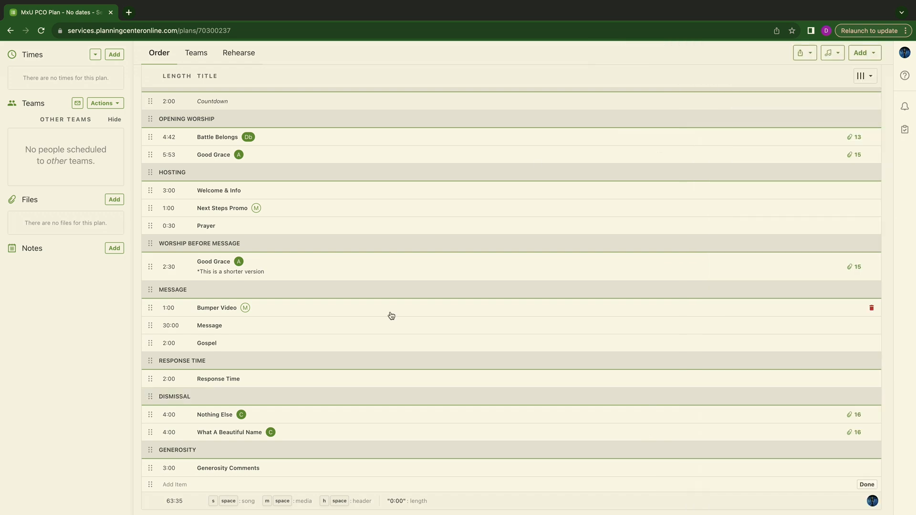
# Reorder Bumper Video, Message and Gospel, and add a Dismissal header at the plan's end
pyautogui.scroll(-3)
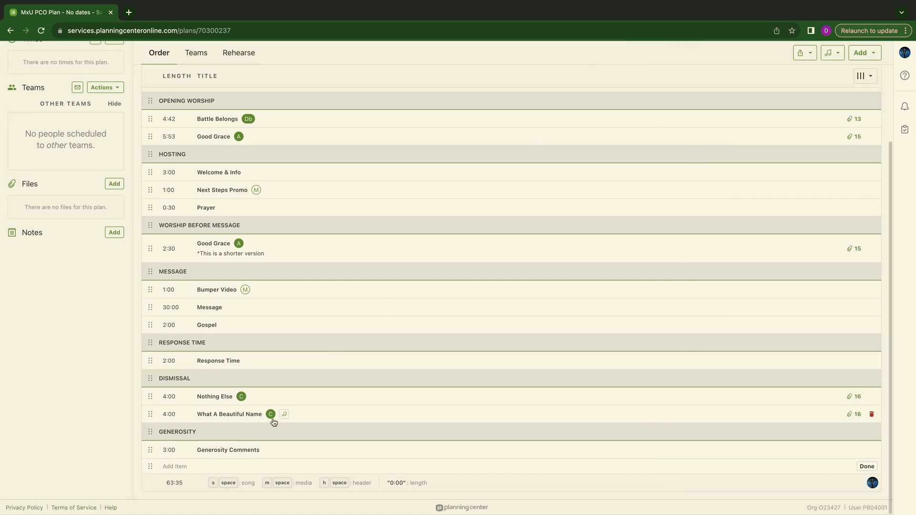
pyautogui.moveTo(331, 326)
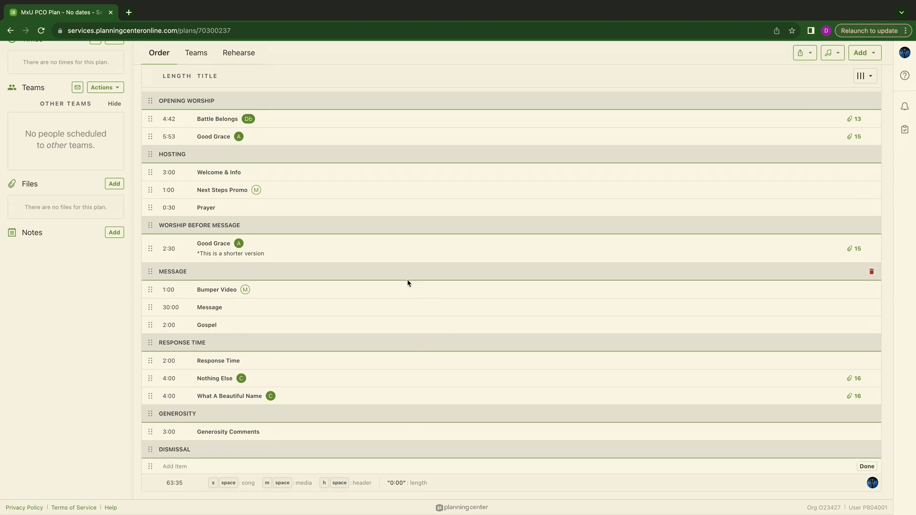
# Add a 2-minute 'Closing Thoughts' item under Dismissal, bringing the plan total to 65:35
pyautogui.click(174, 467)
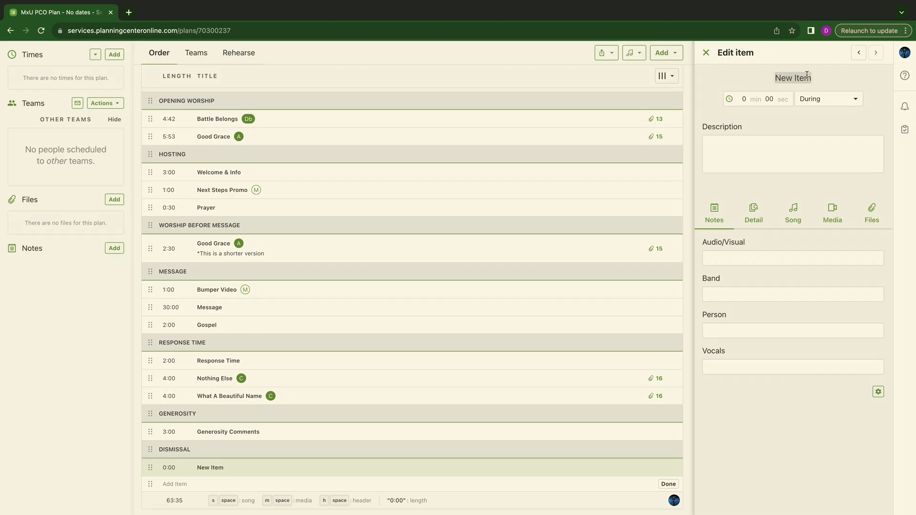
pyautogui.write('Closing Thoughts')
pyautogui.click(750, 99)
pyautogui.write('2')
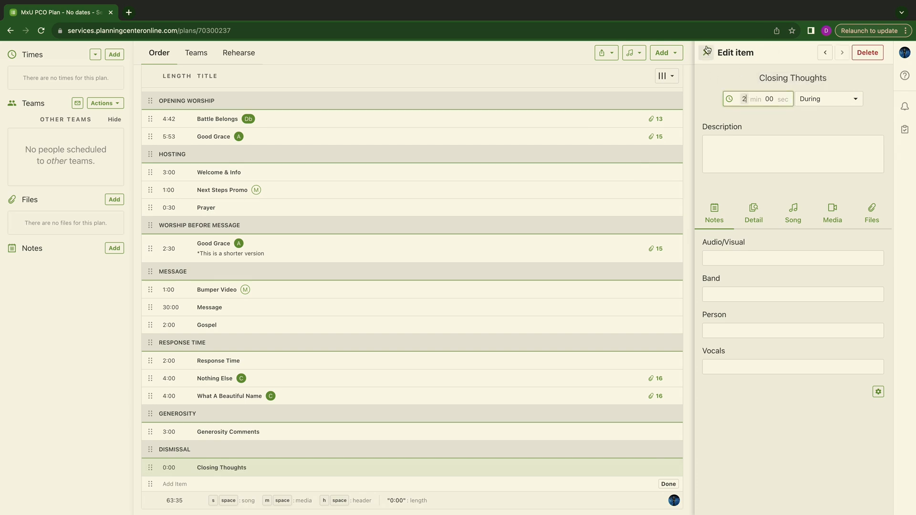
pyautogui.click(668, 484)
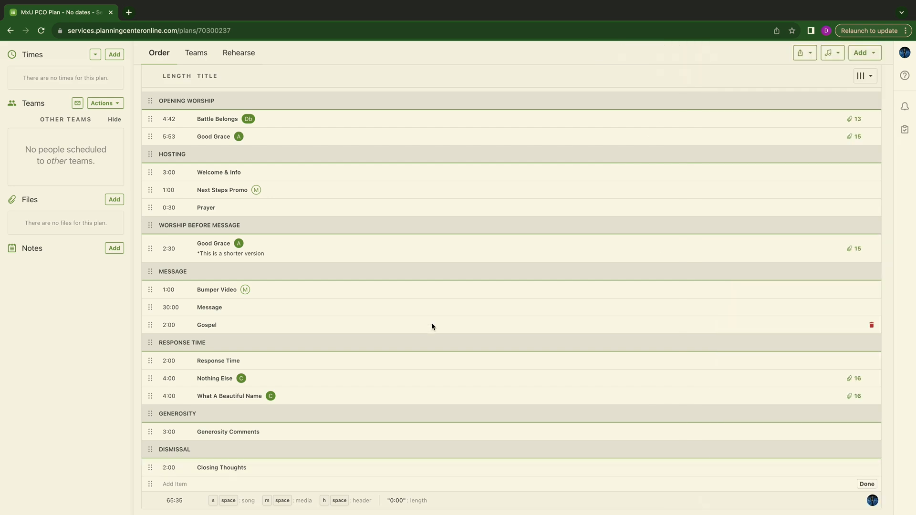
pyautogui.moveTo(266, 243)
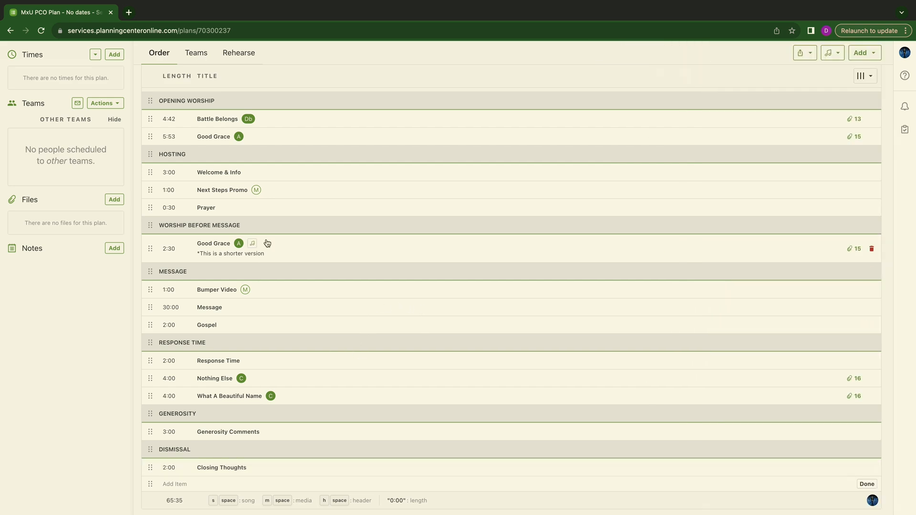
pyautogui.moveTo(374, 225)
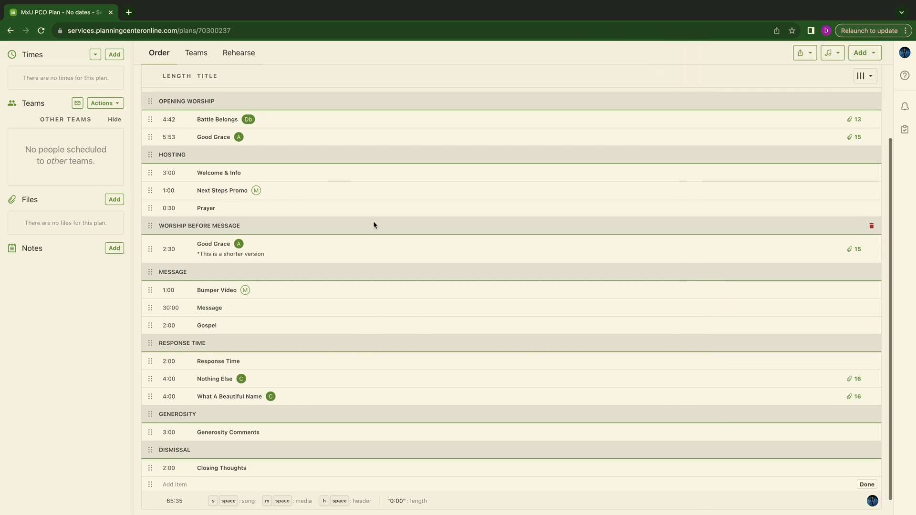
pyautogui.scroll(3)
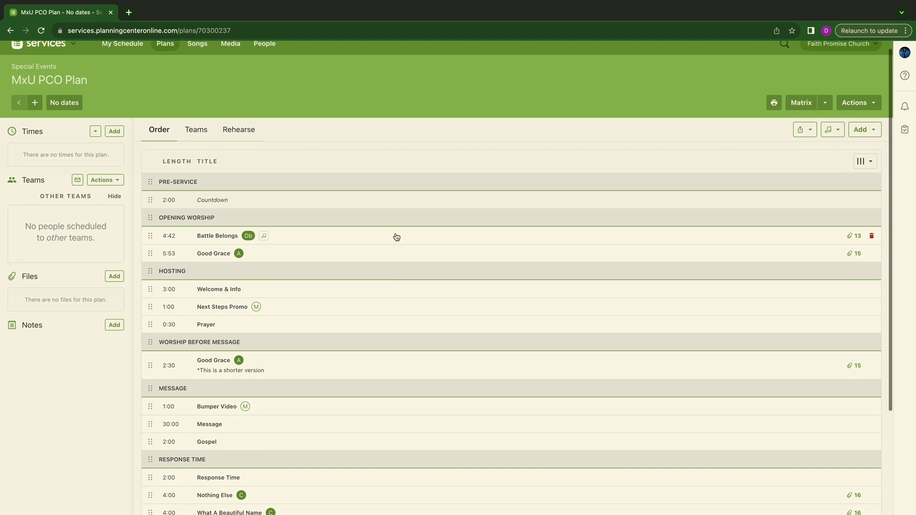
pyautogui.scroll(-3)
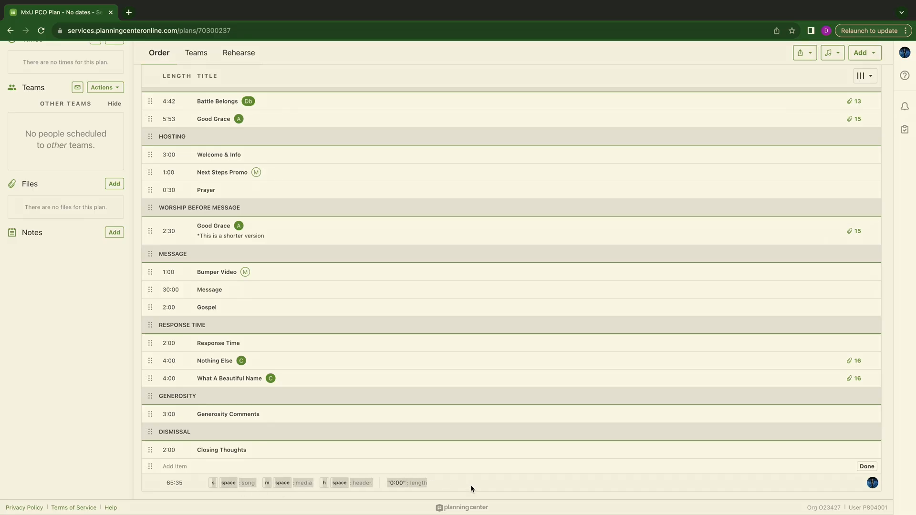